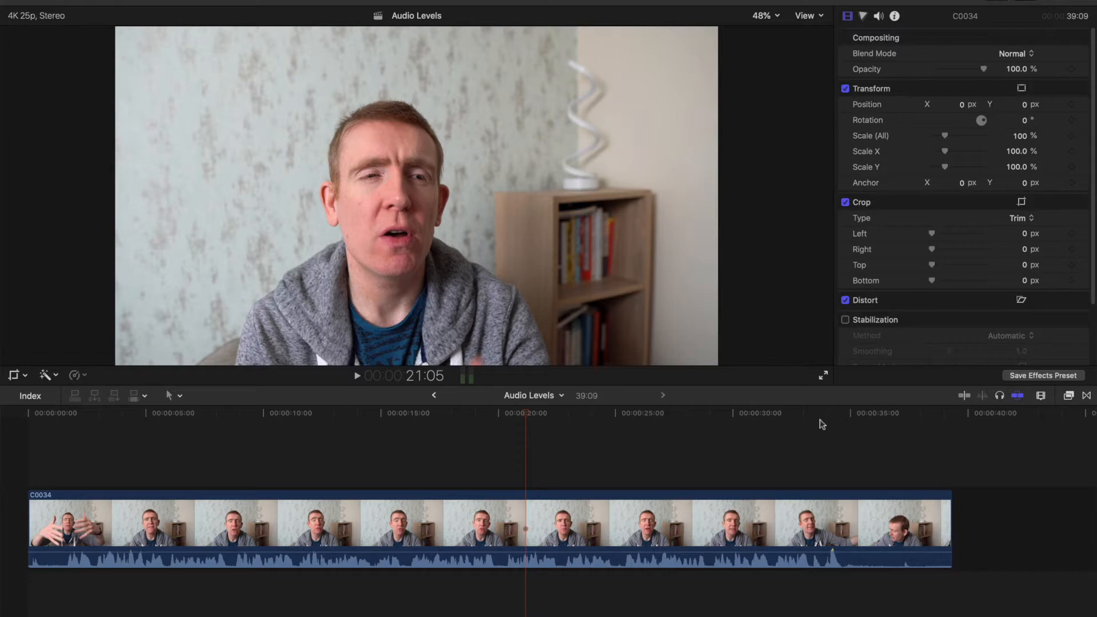
mouse_move(312, 121)
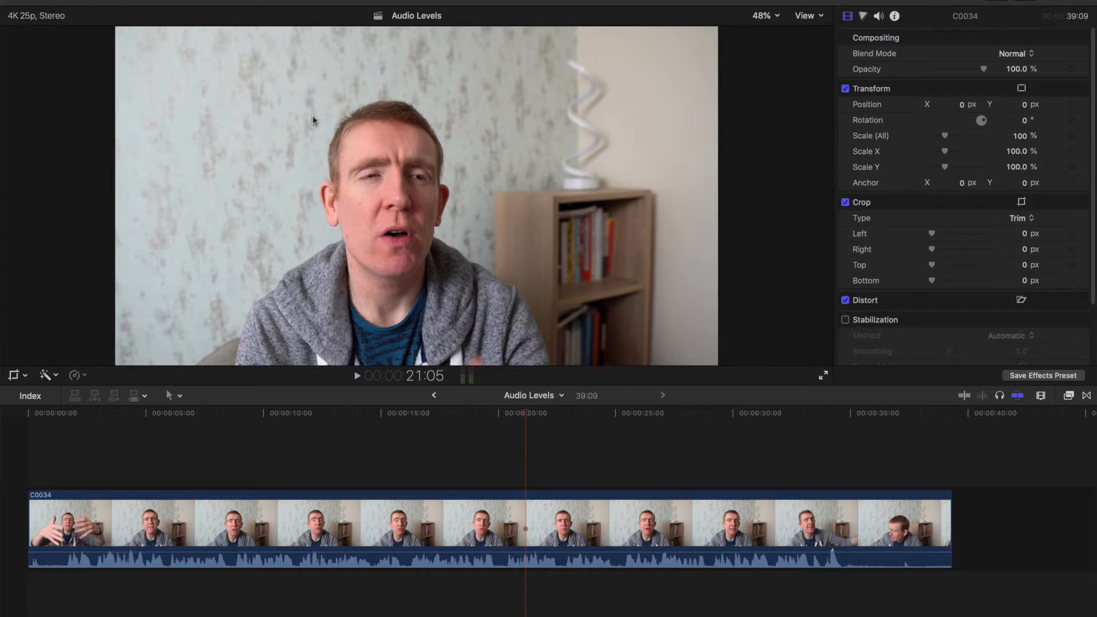
mouse_move(480, 396)
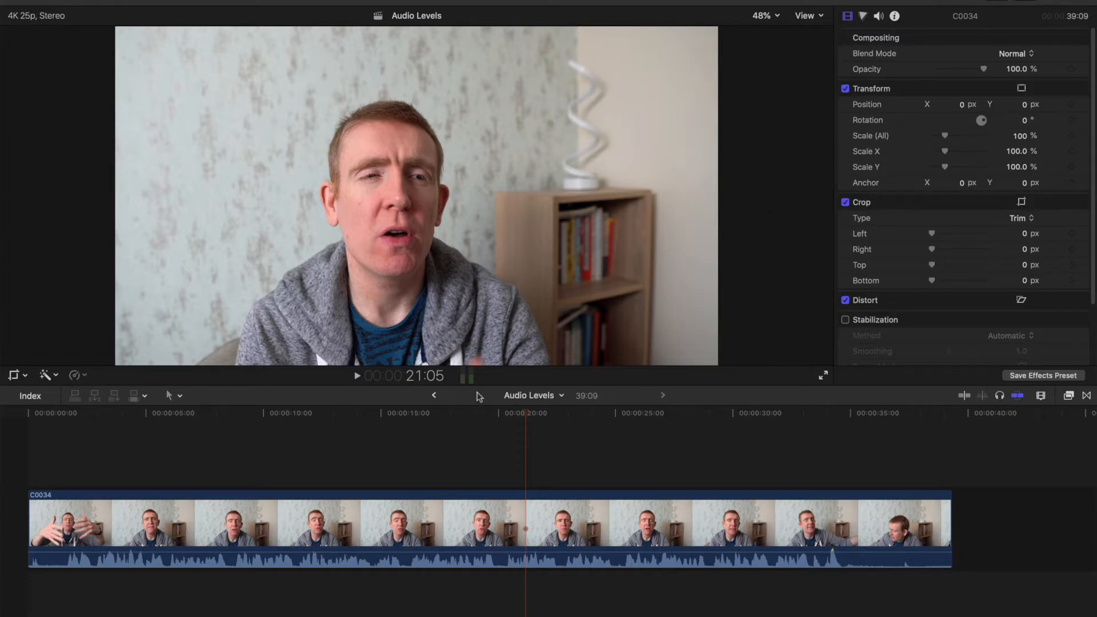
mouse_move(420, 408)
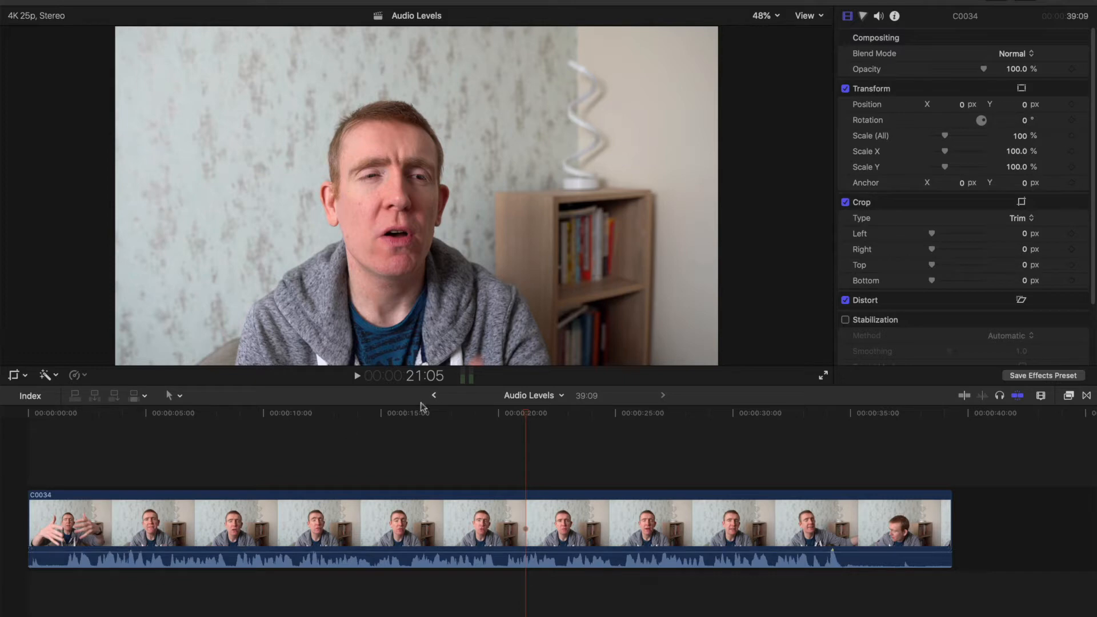
Step: Select the C0034 interview clip in the timeline
left_click(420, 532)
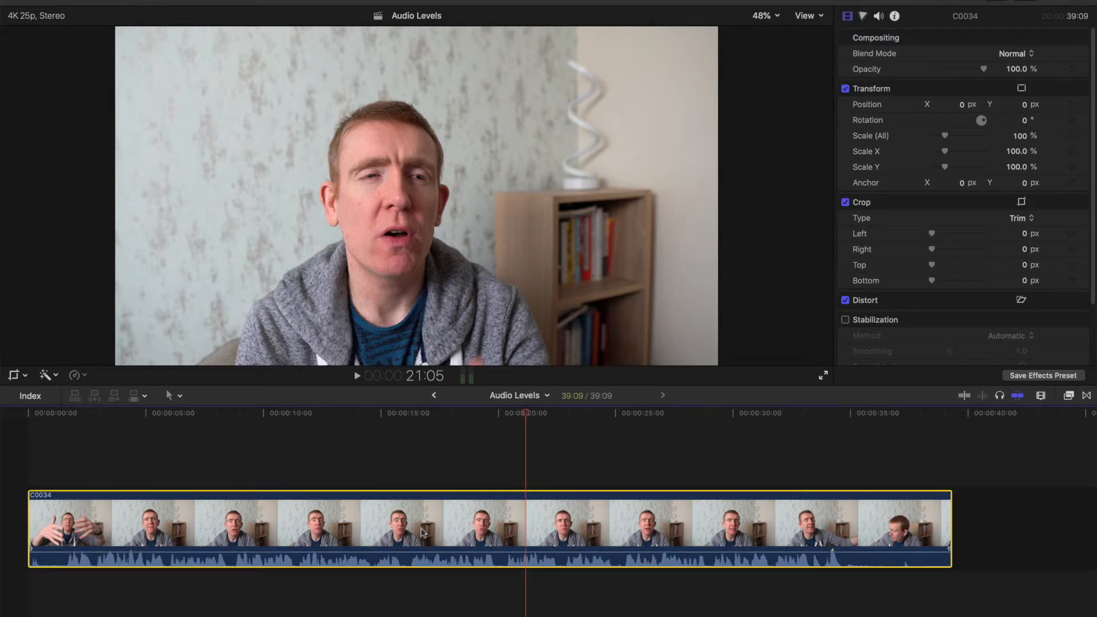
mouse_move(350, 526)
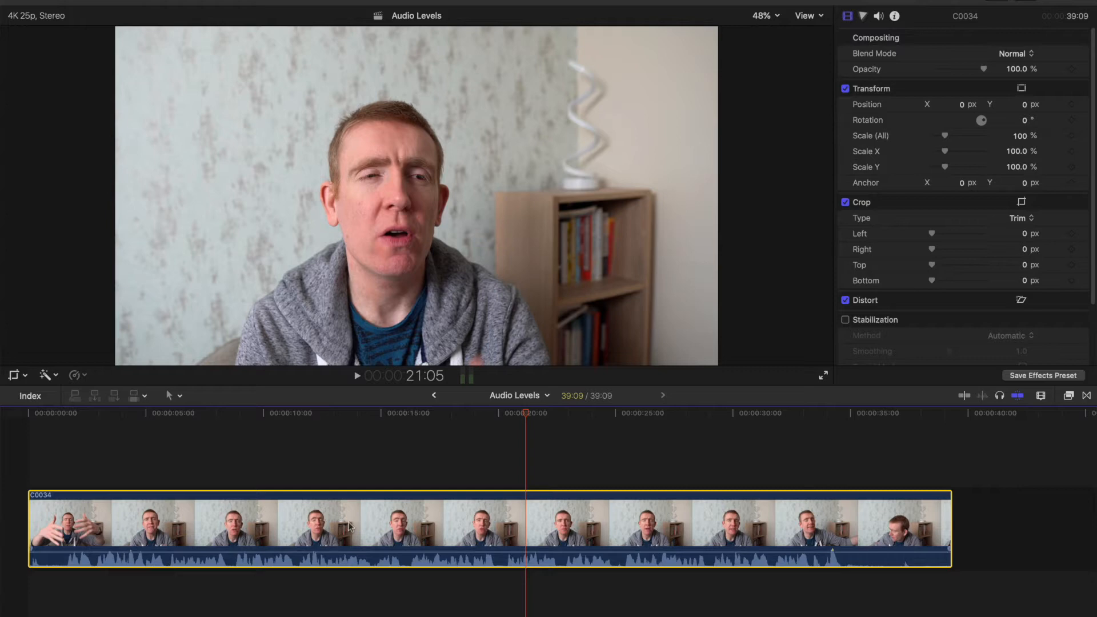
mouse_move(490, 436)
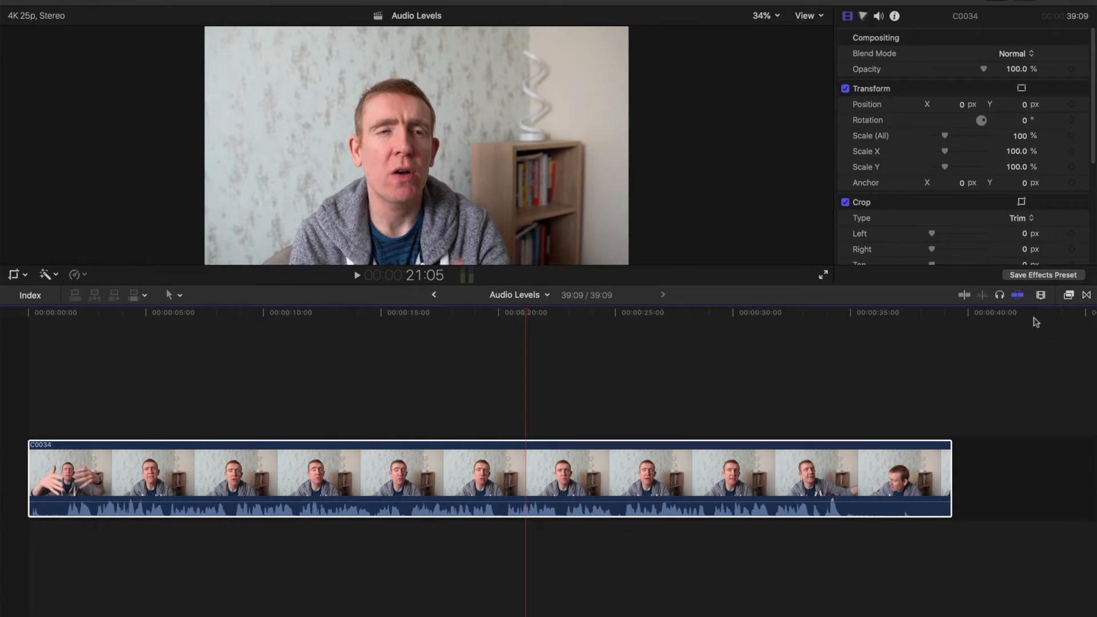
mouse_move(1042, 299)
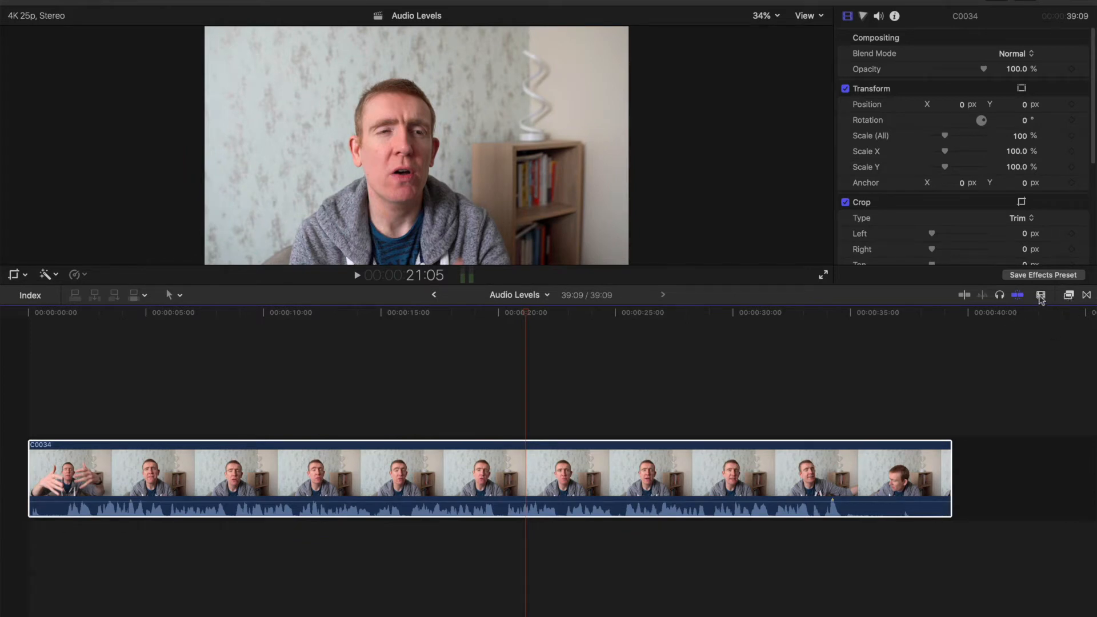
Step: Increase the clip height in Clip Appearance and reselect the C0034 interview clip
left_click(1041, 295)
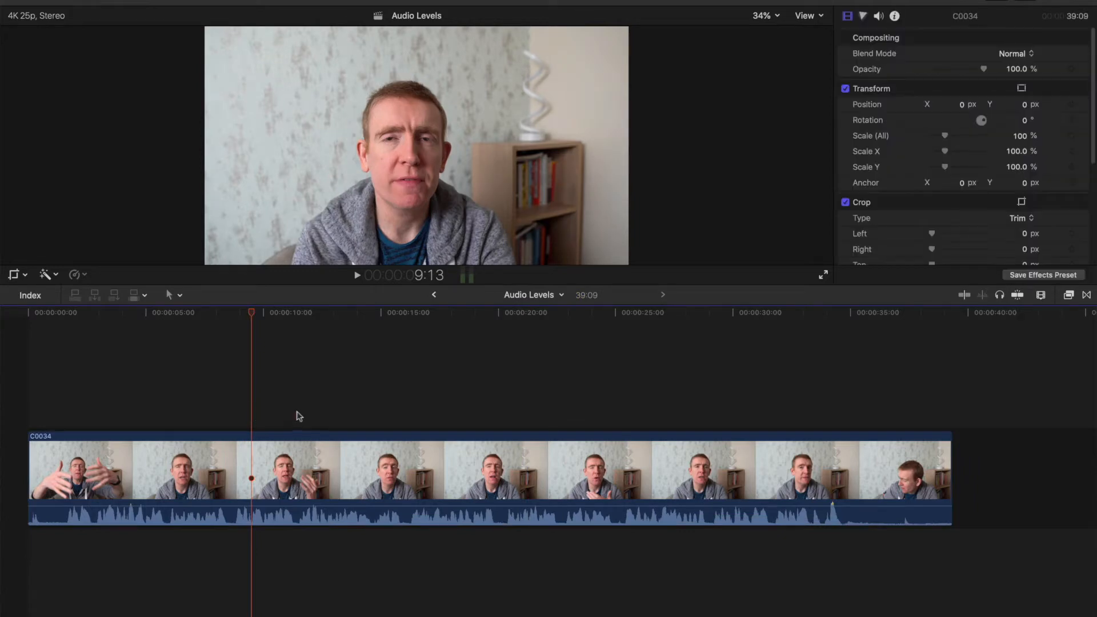
mouse_move(376, 396)
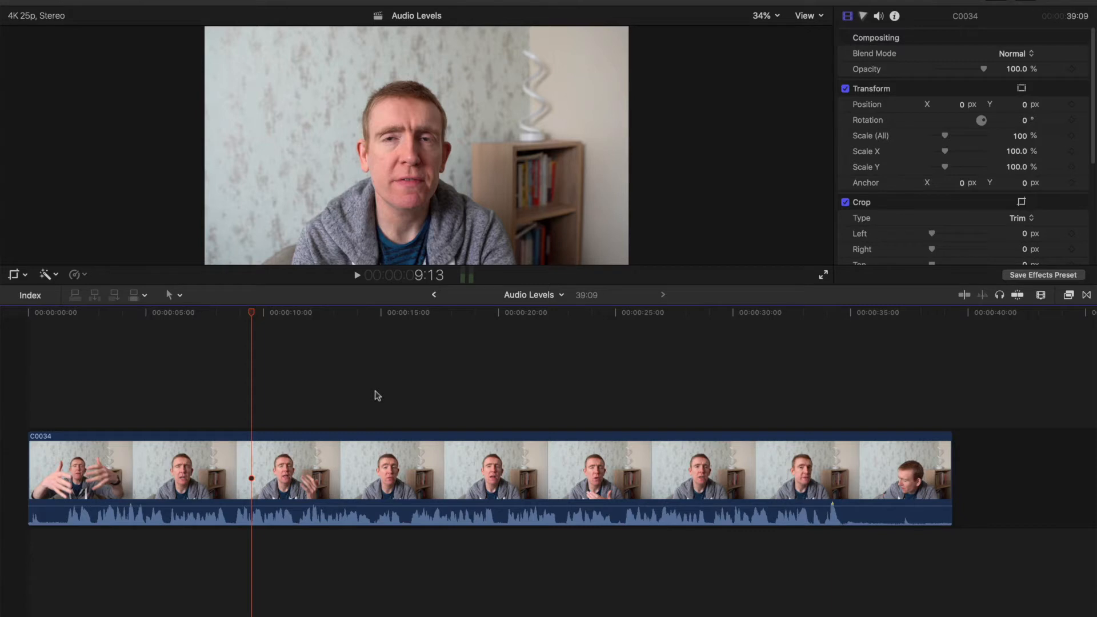
mouse_move(427, 418)
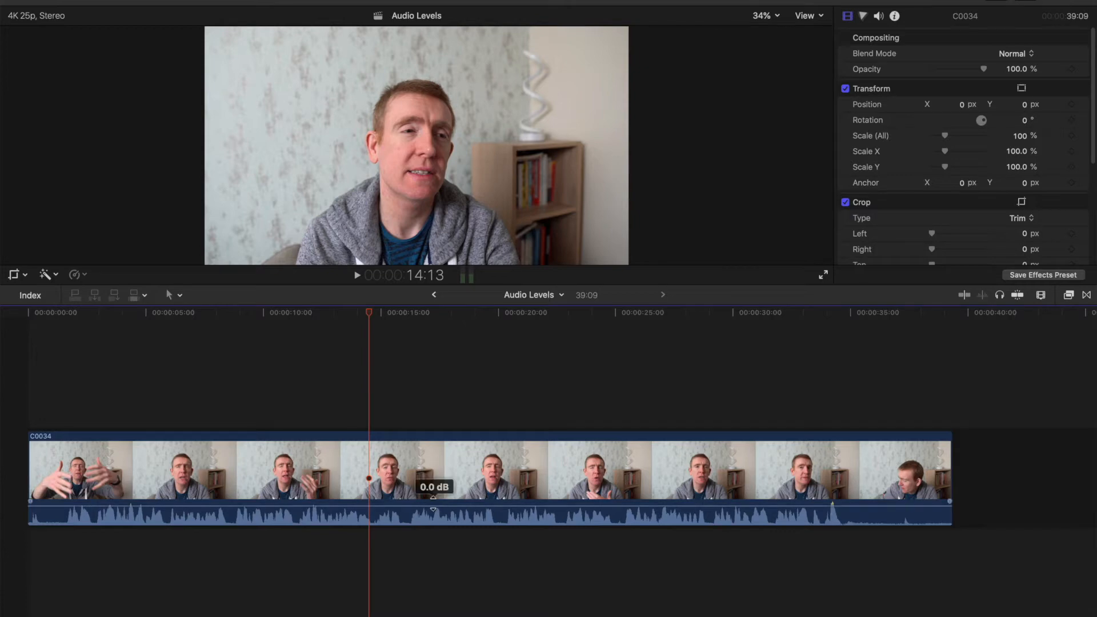
mouse_move(447, 504)
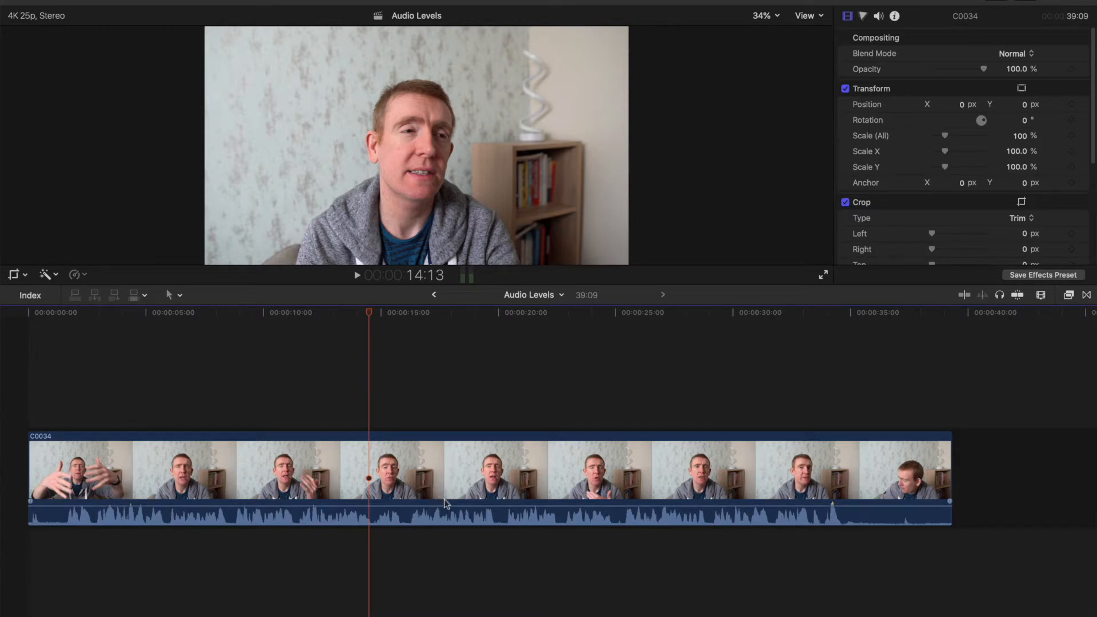
left_click(469, 480)
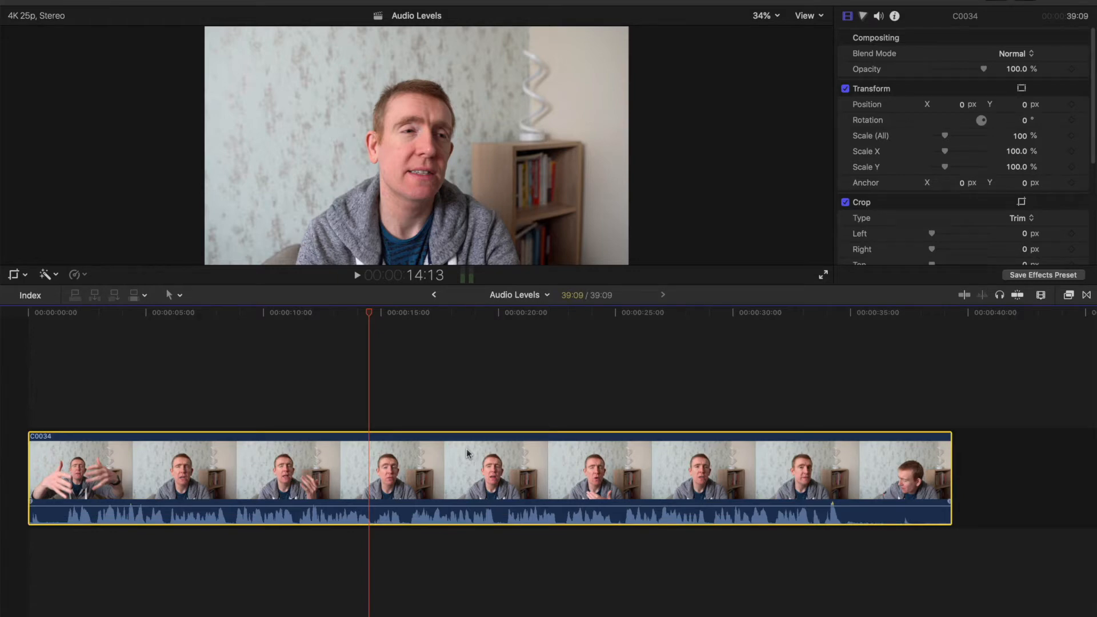
mouse_move(412, 474)
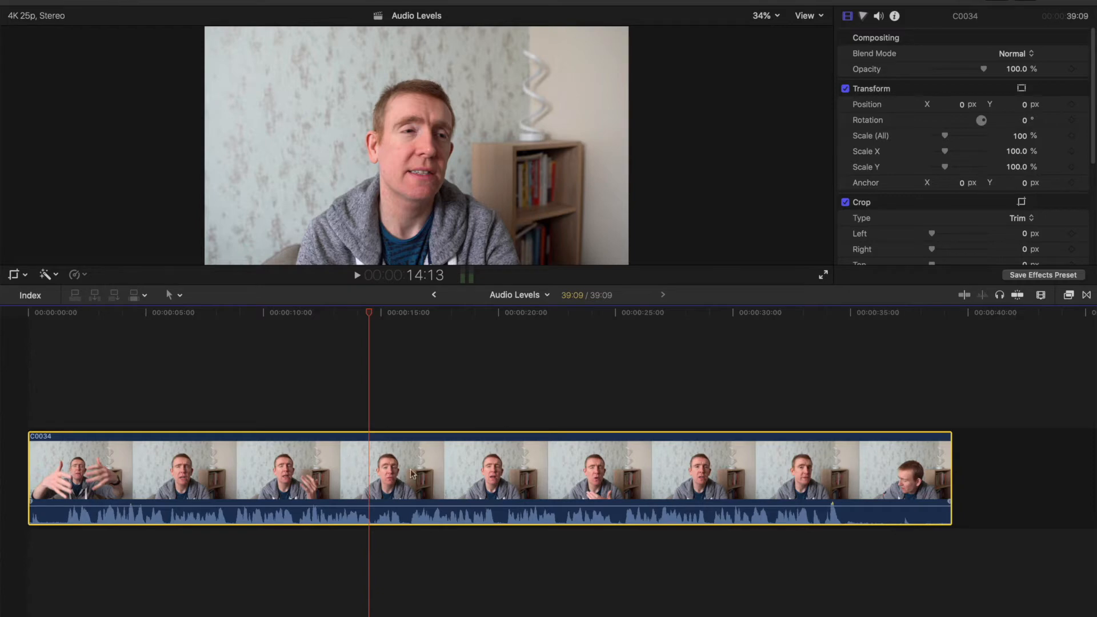
mouse_move(253, 399)
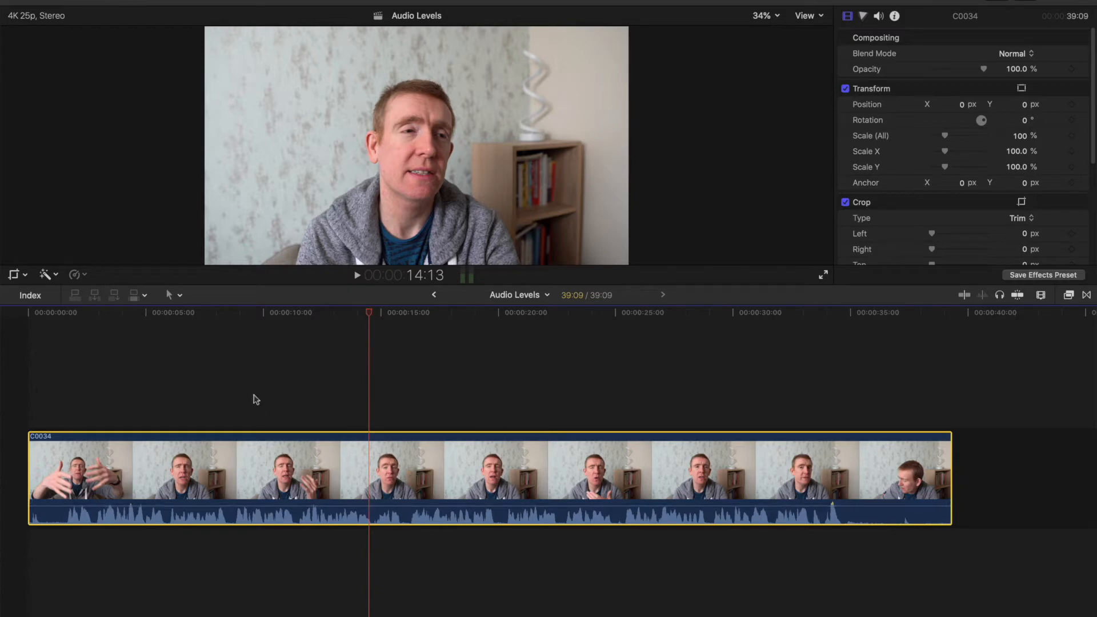
left_click(342, 6)
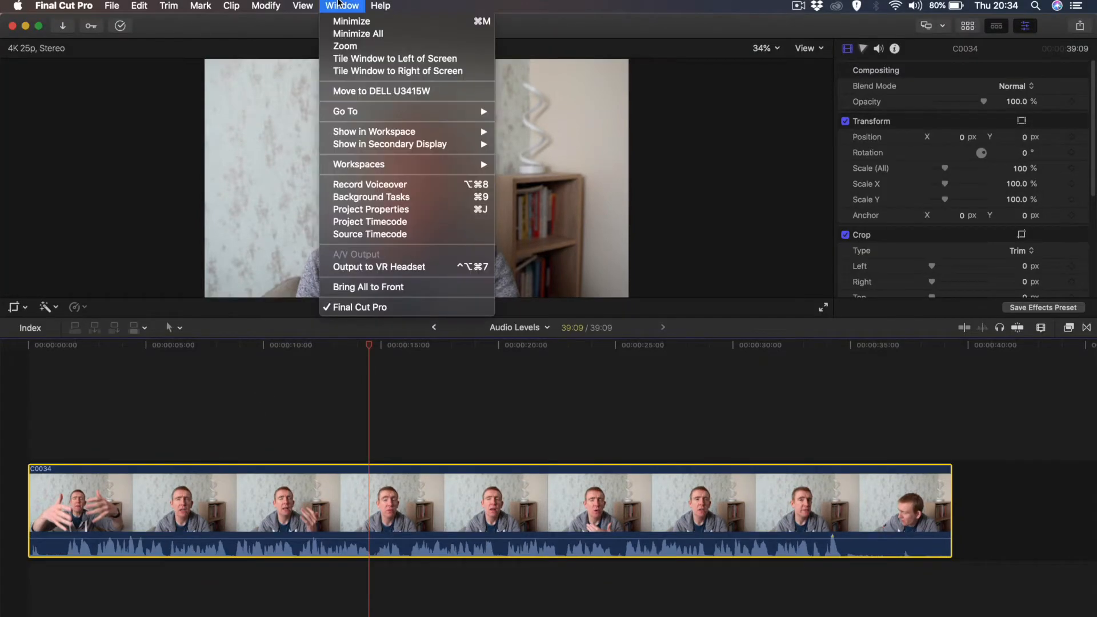
mouse_move(359, 165)
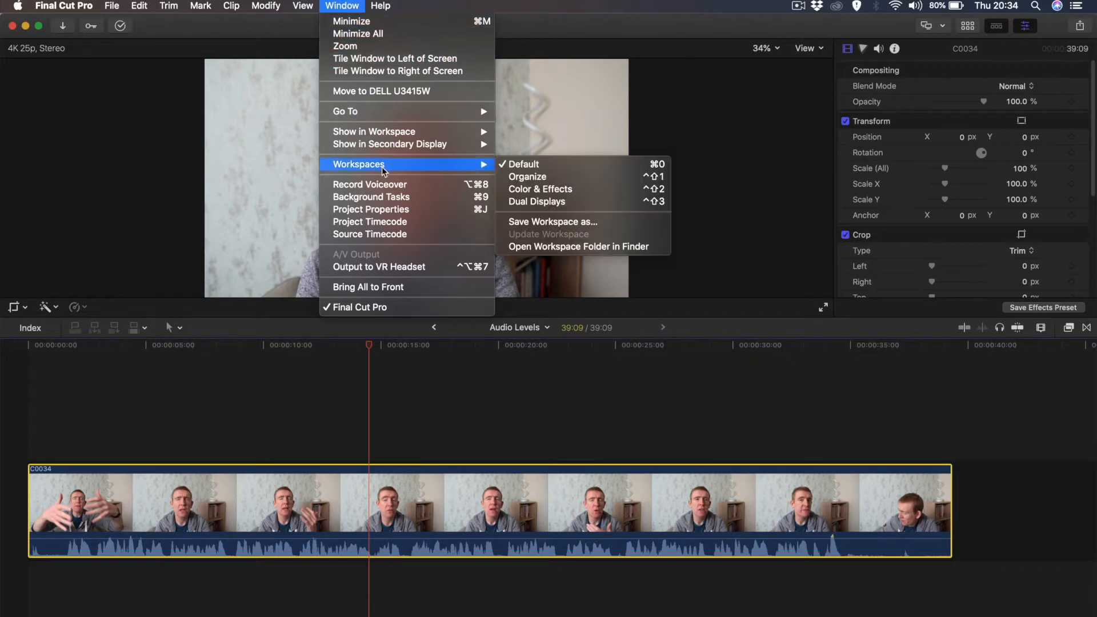
mouse_move(454, 172)
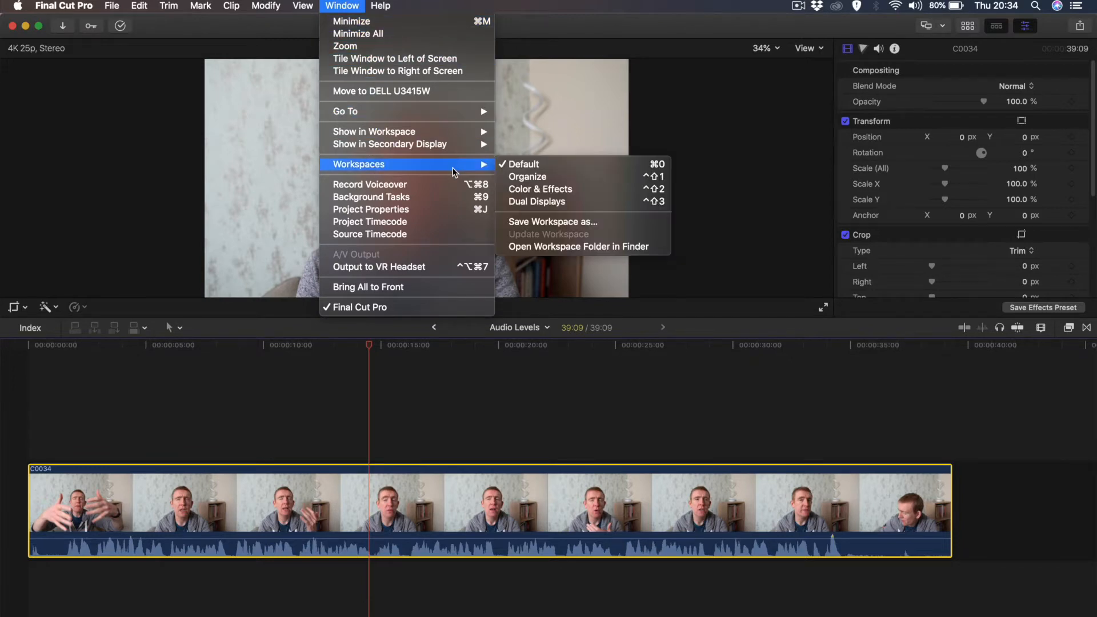
mouse_move(374, 131)
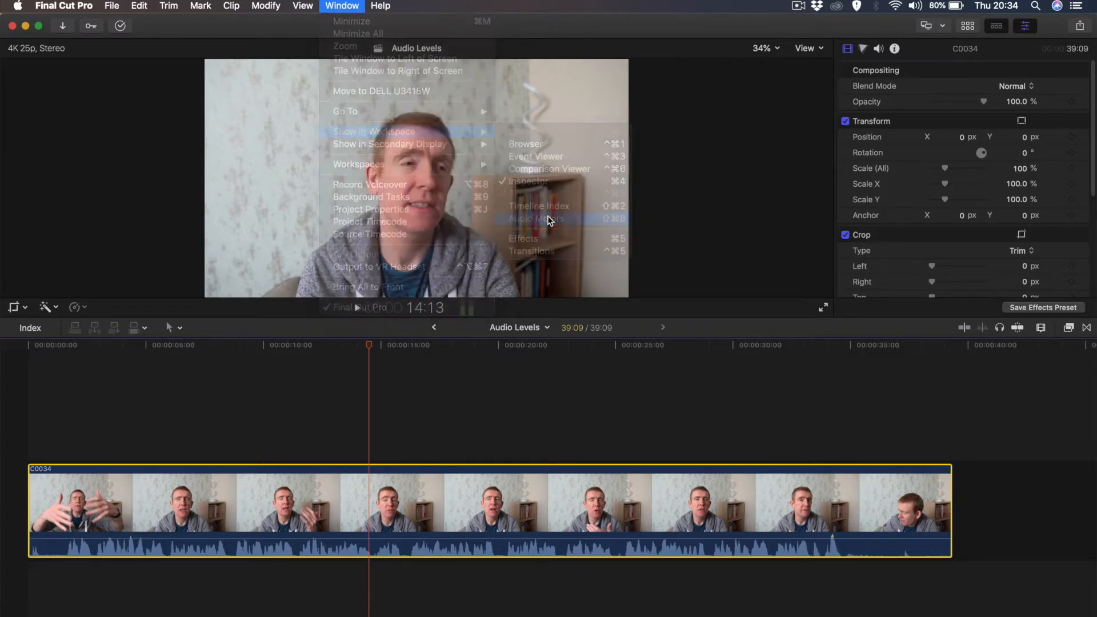
left_click(536, 218)
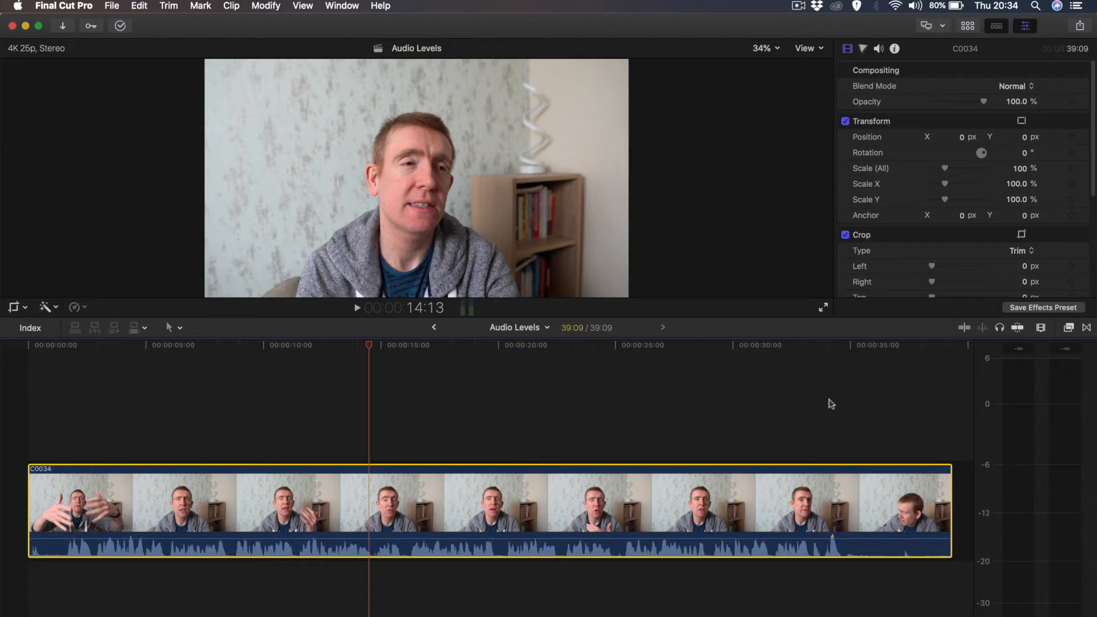
left_click(342, 5)
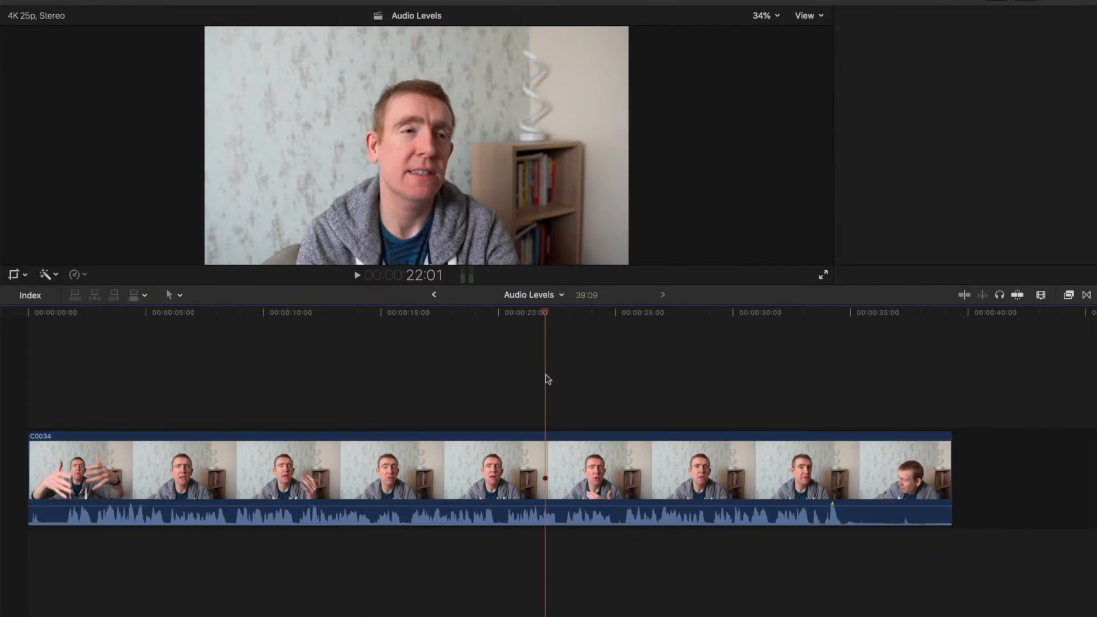
Step: Move the playhead near 20 seconds and show the audio meters with Shift-Command-8
left_click(1041, 295)
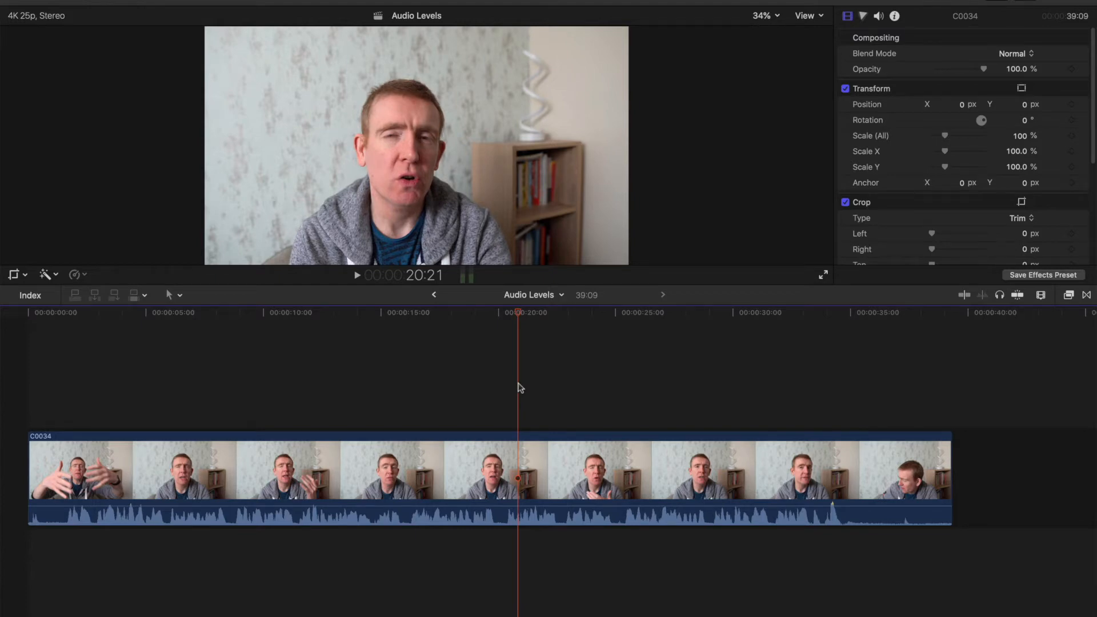
key("shift+cmd+8")
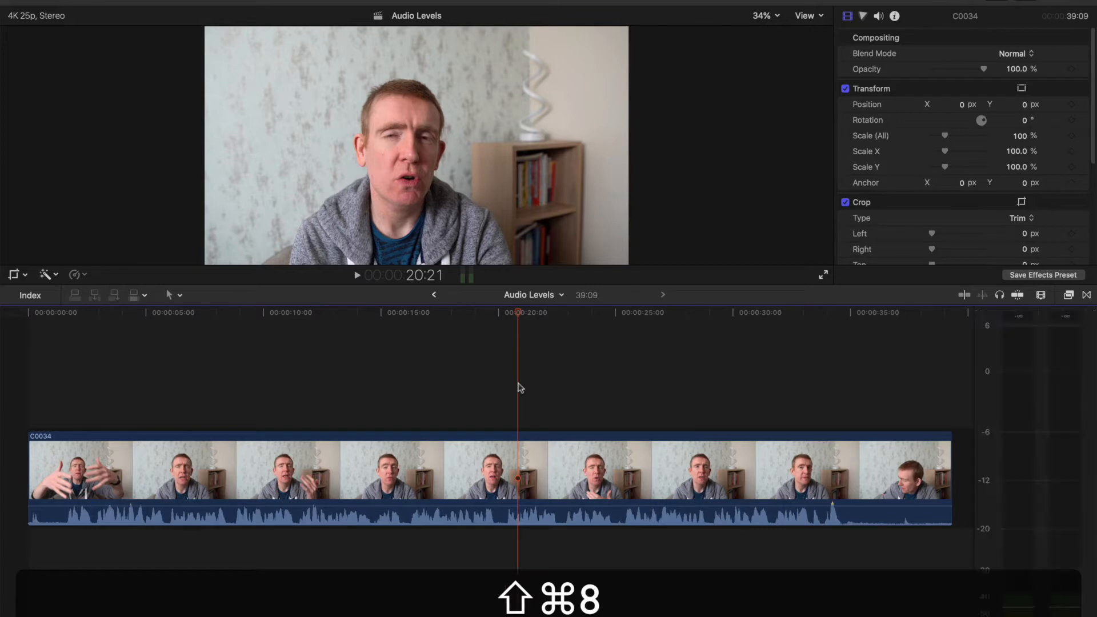
key("shift+cmd+8")
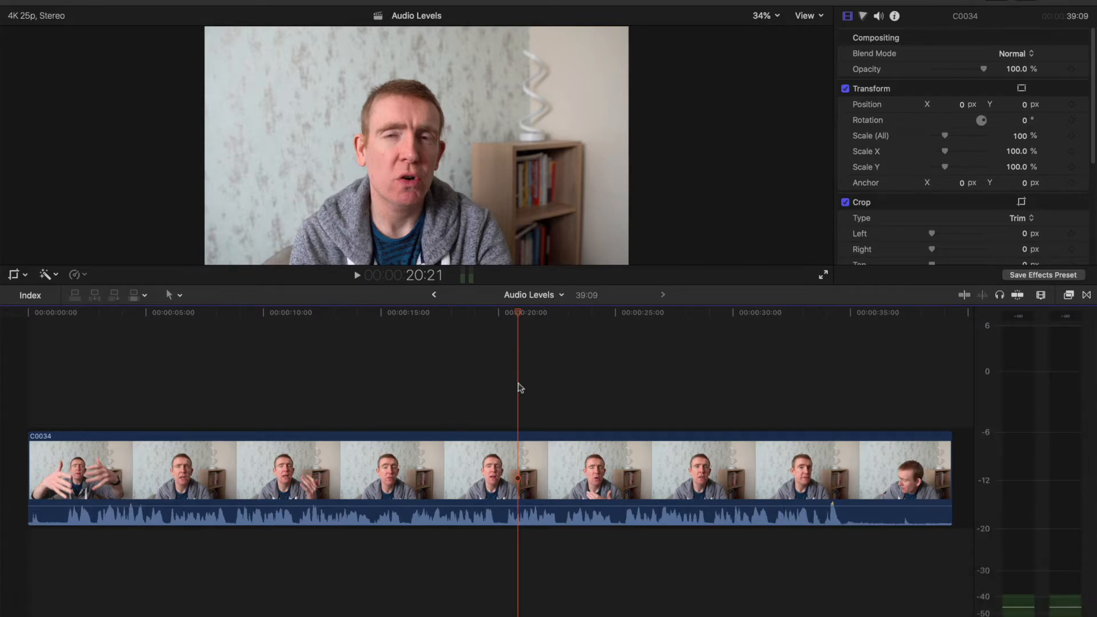
key("shift+cmd+8")
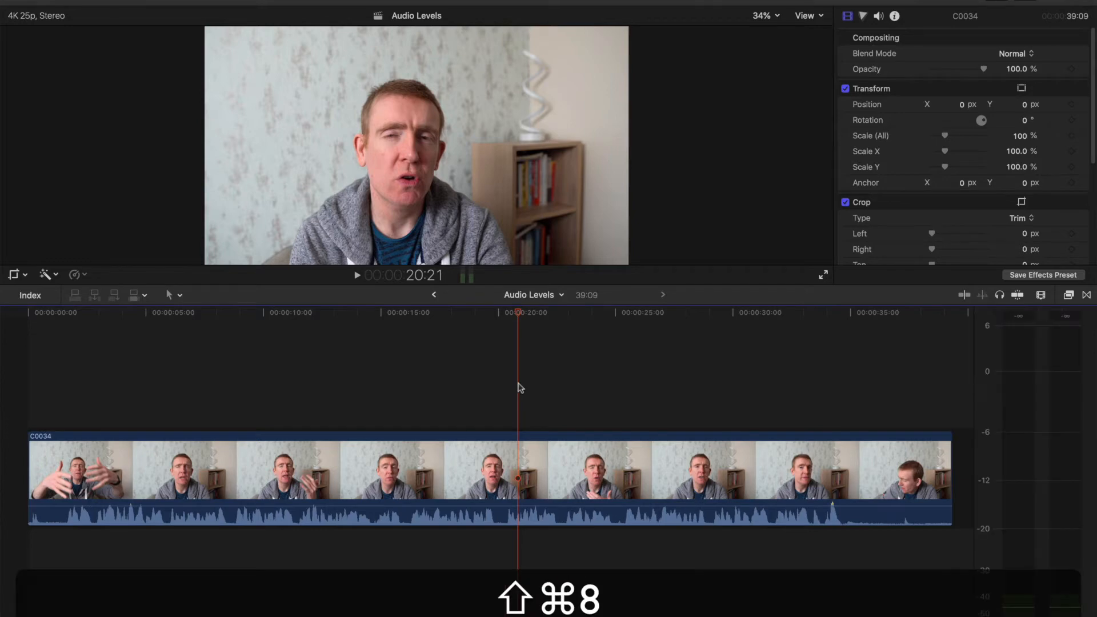
key("shift+cmd+8")
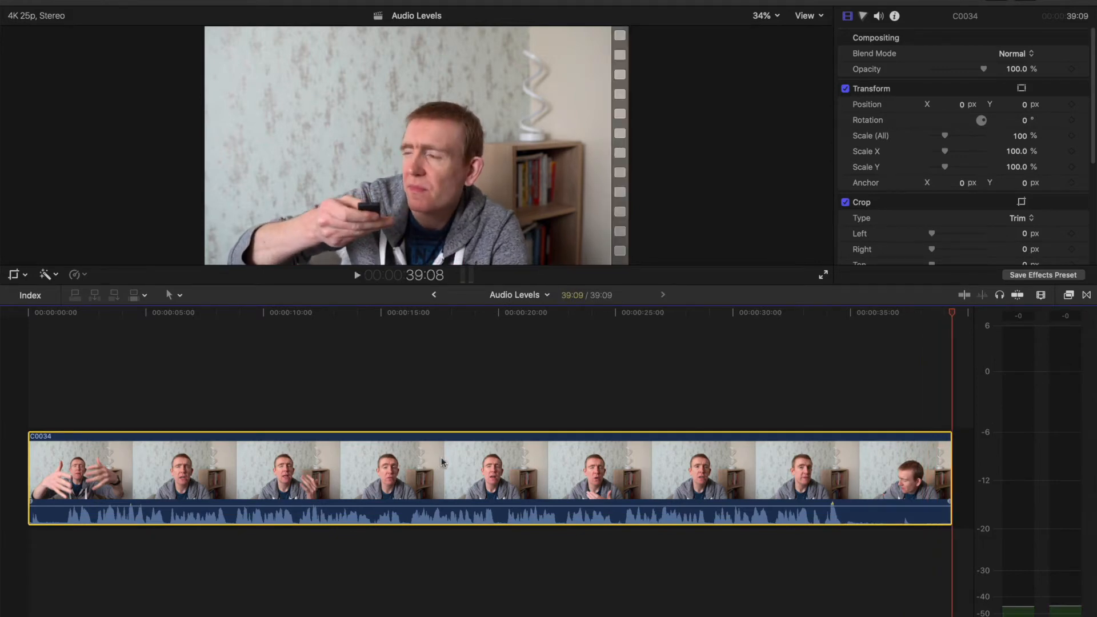
mouse_move(474, 498)
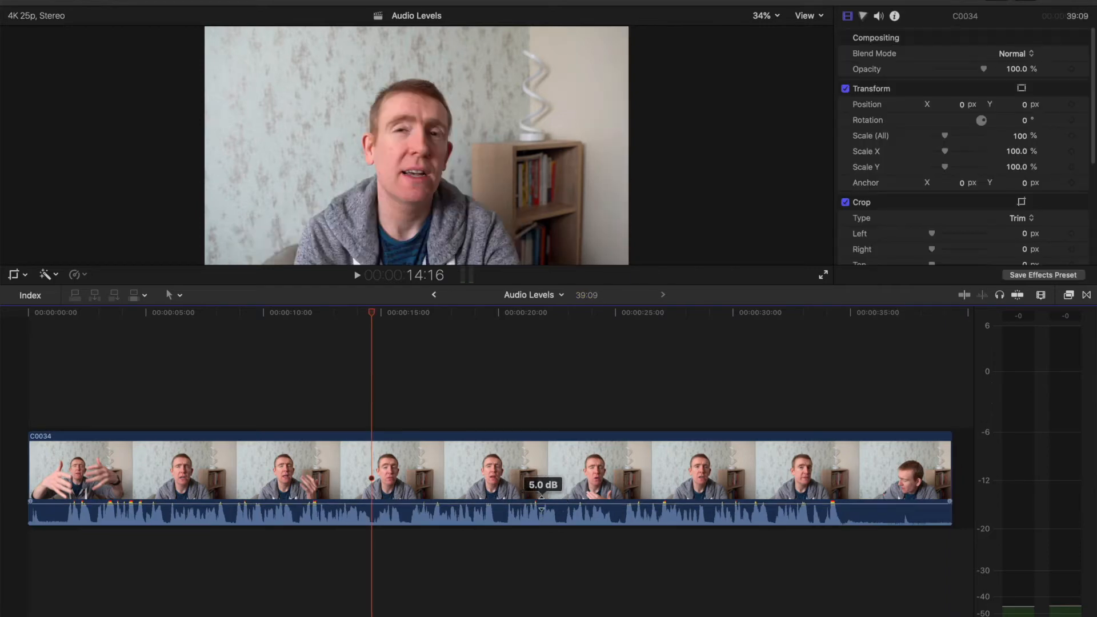
mouse_move(294, 399)
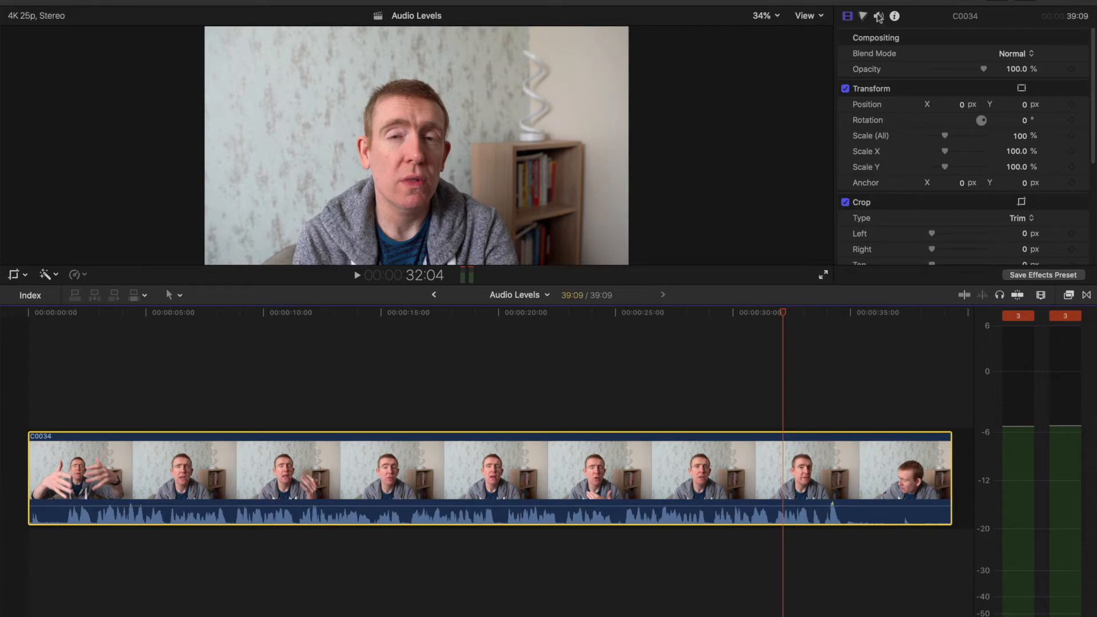
Step: Show the interview clip's audio properties in the Audio Inspector
left_click(878, 16)
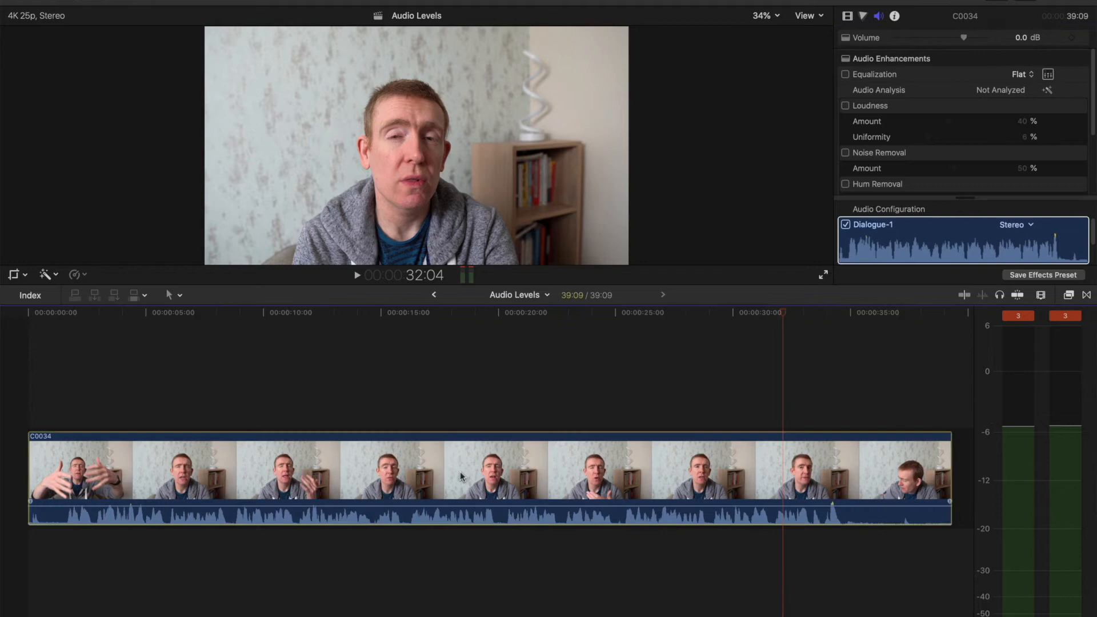
Step: Reselect the interview clip and begin entering a new value in the Volume field
left_click(526, 510)
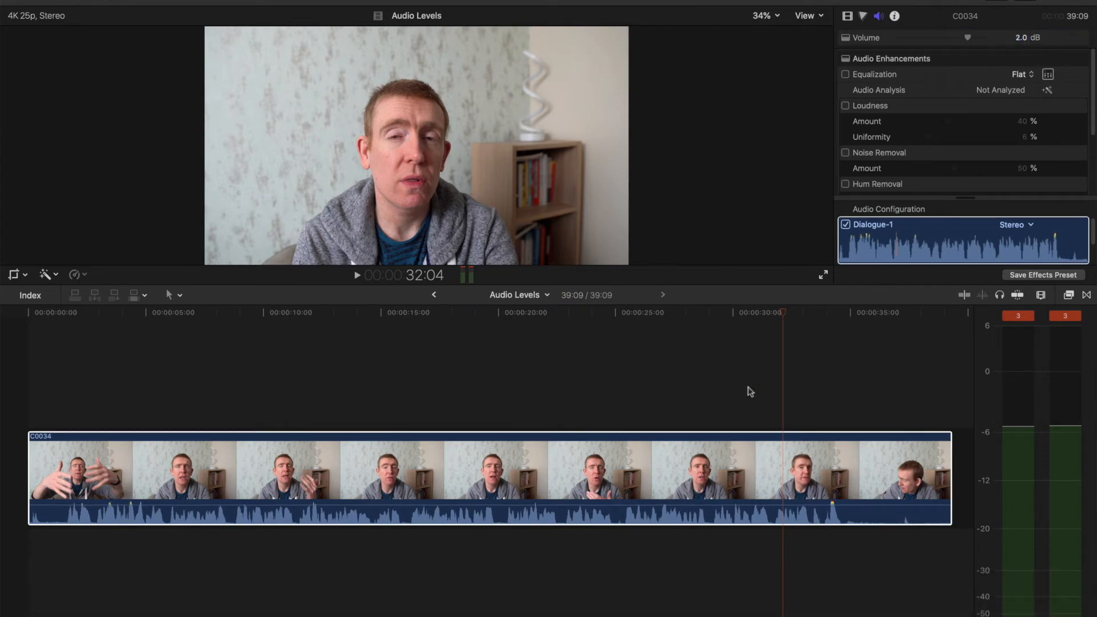
mouse_move(1037, 23)
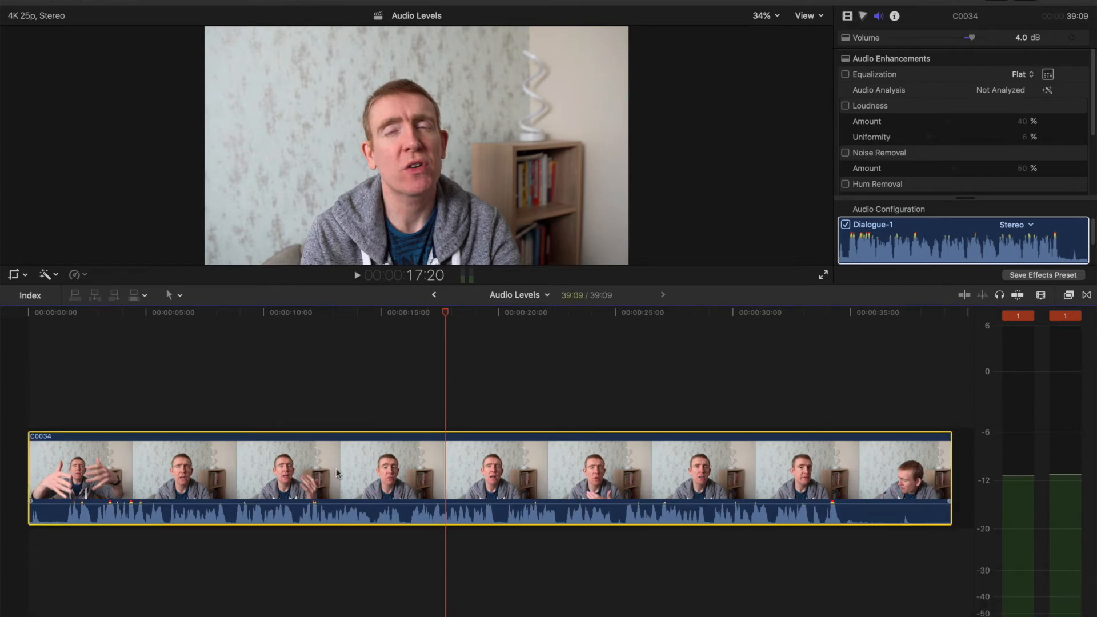
mouse_move(925, 133)
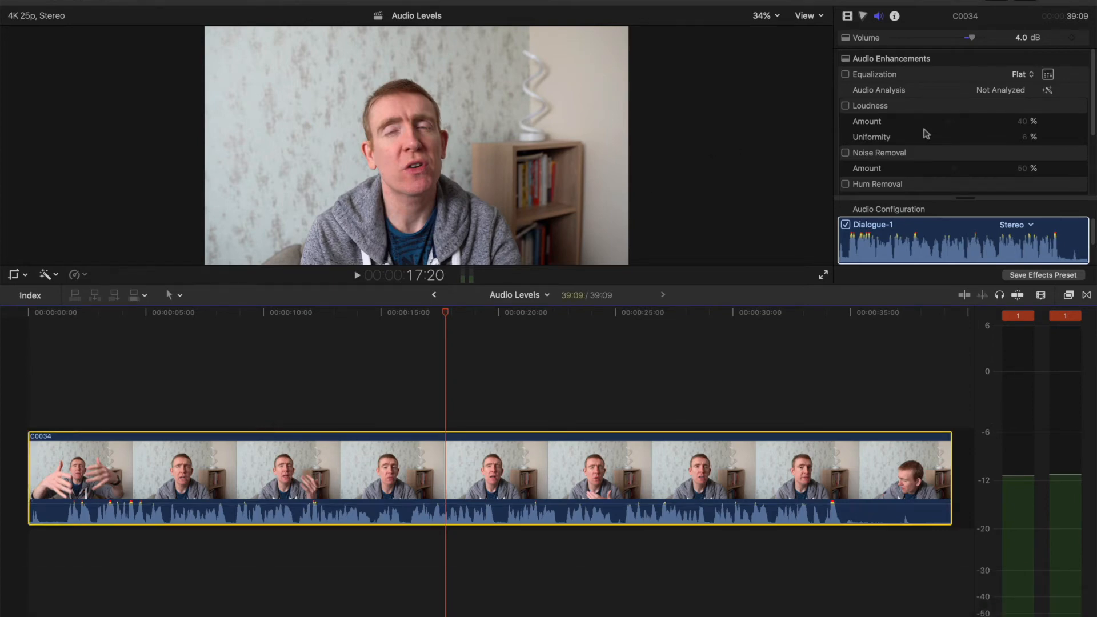
double_click(1020, 37)
type("3")
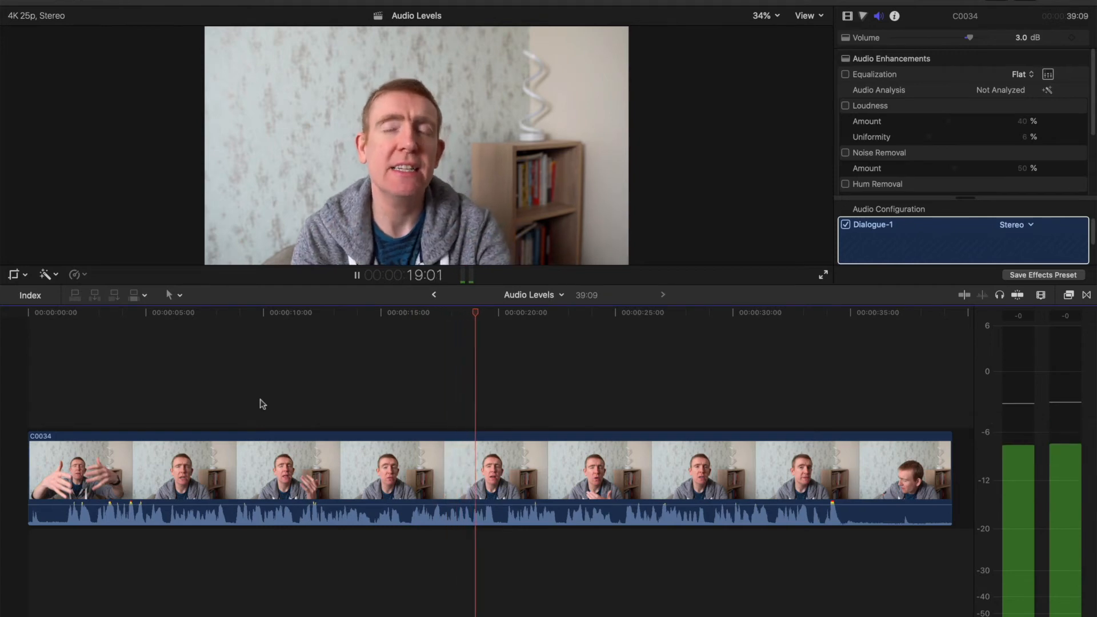
Step: Move the playhead to about 12 seconds to check meter levels at 3 dB volume
left_click(357, 275)
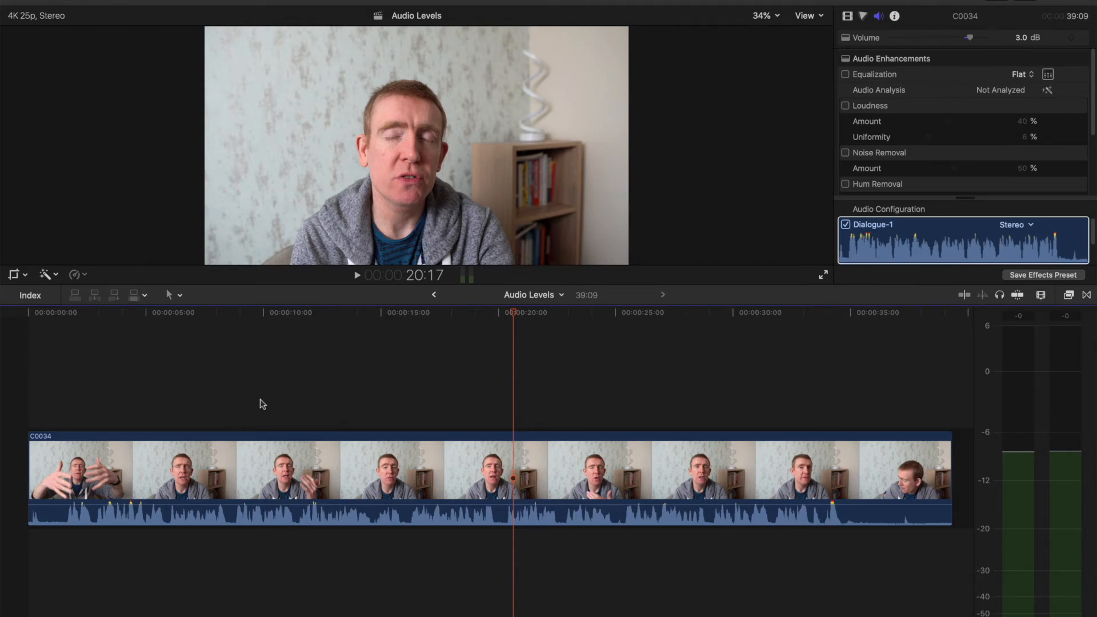
mouse_move(371, 378)
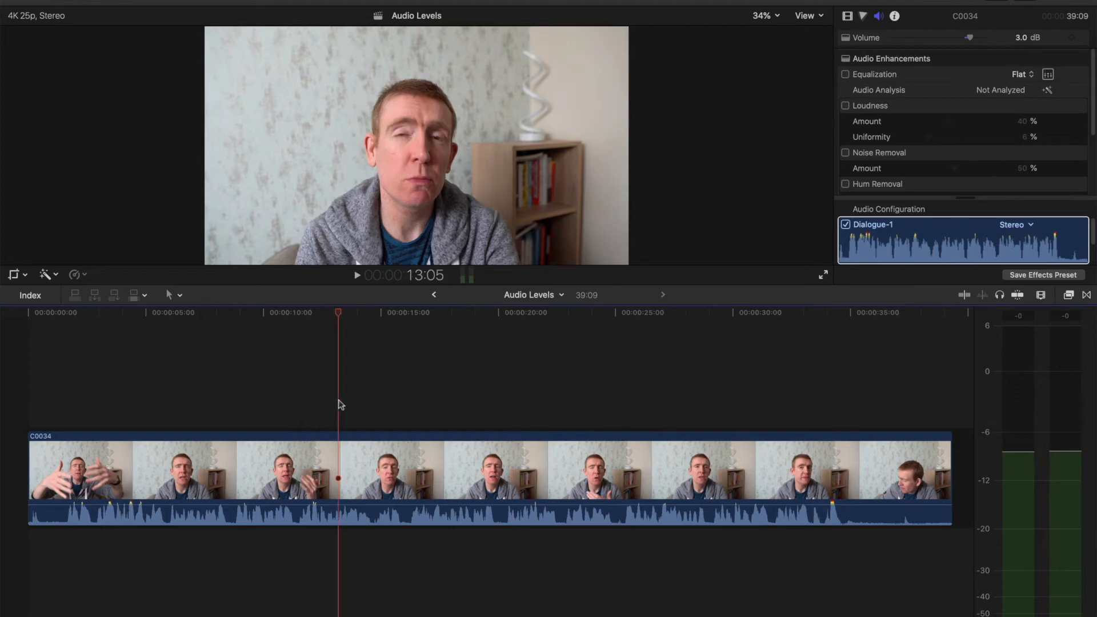
mouse_move(381, 392)
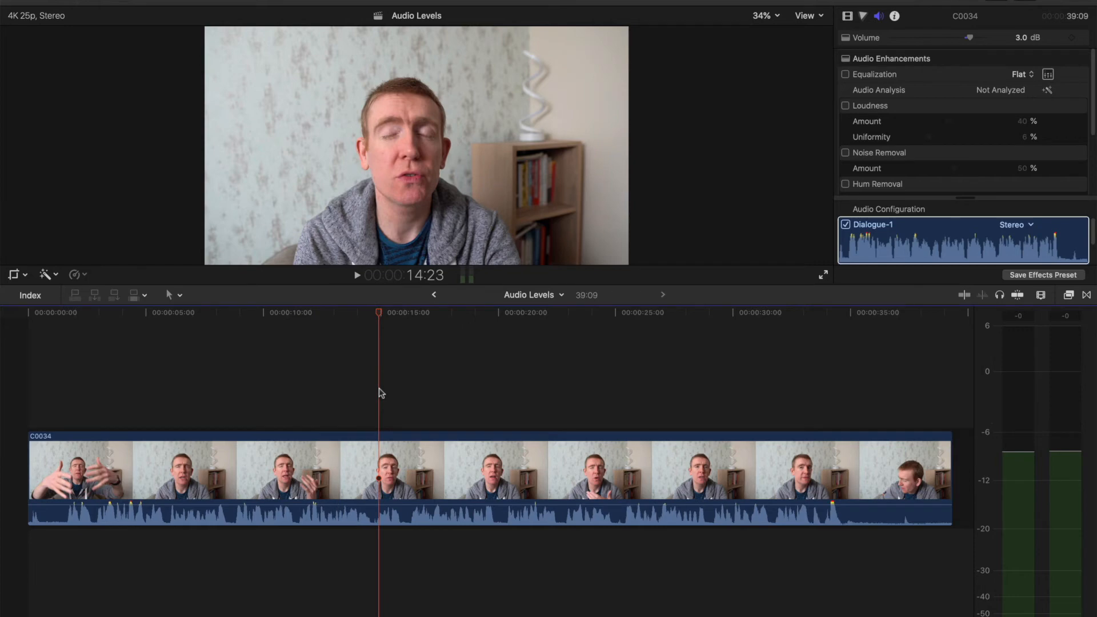
mouse_move(735, 416)
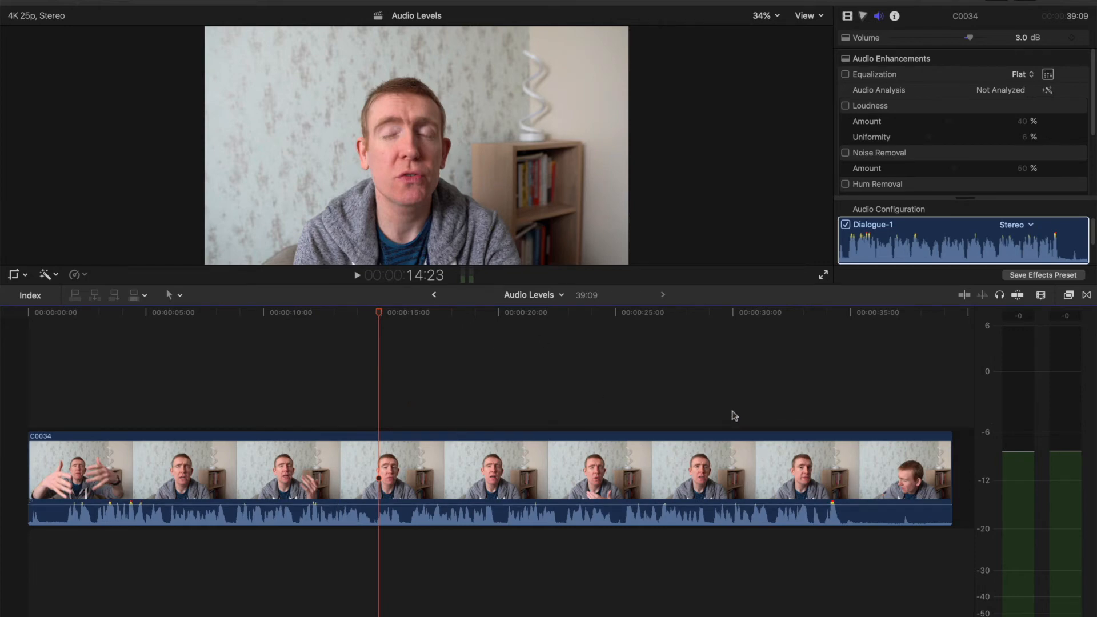
mouse_move(1022, 385)
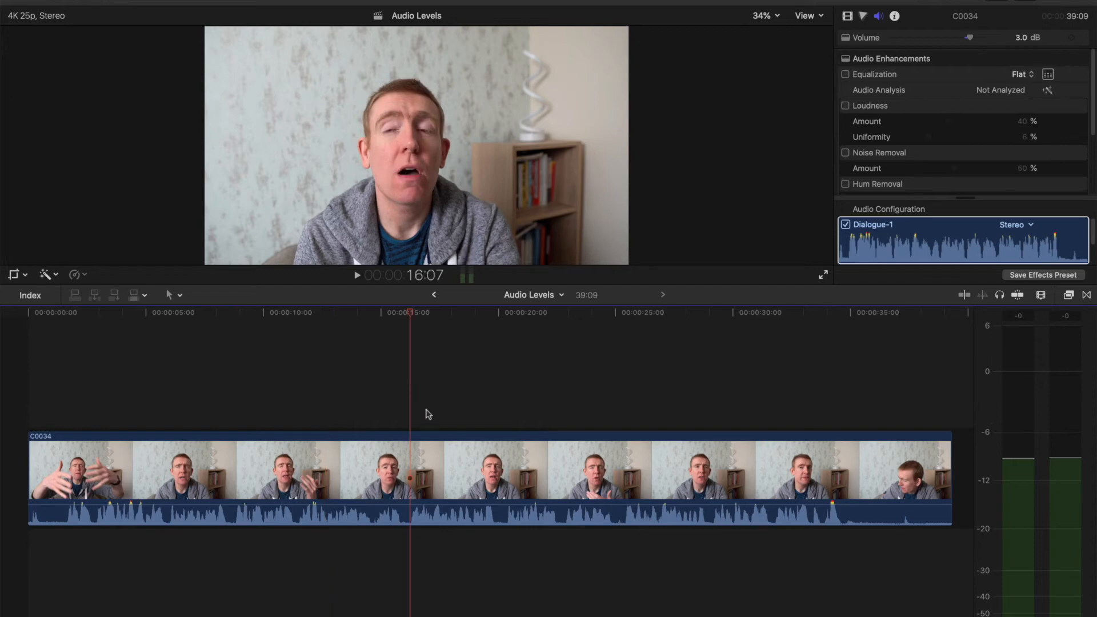
mouse_move(997, 490)
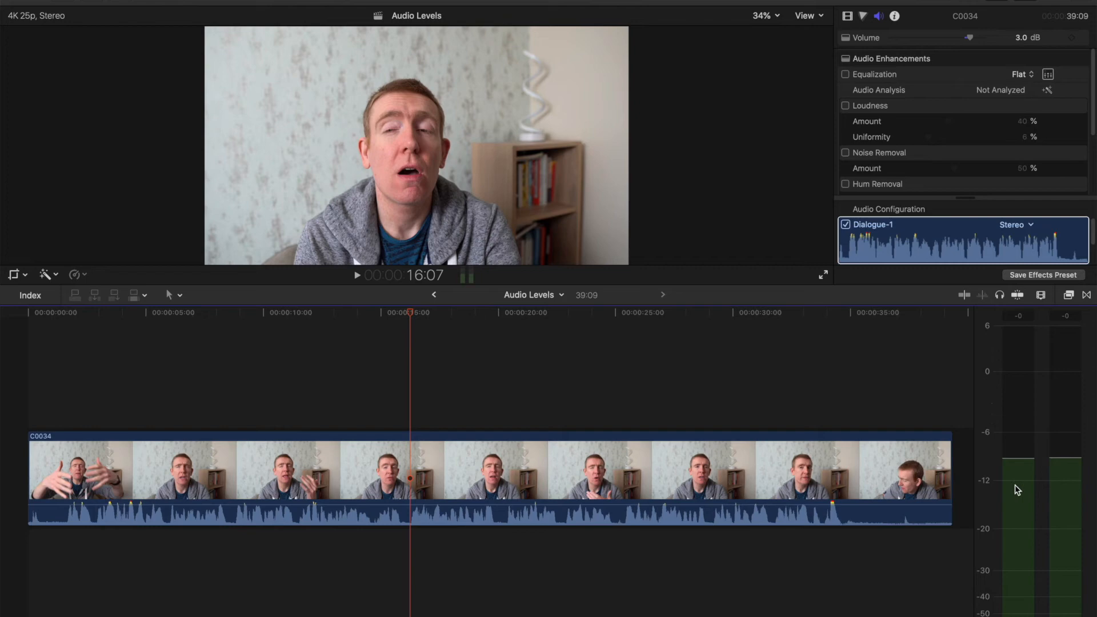
mouse_move(1023, 389)
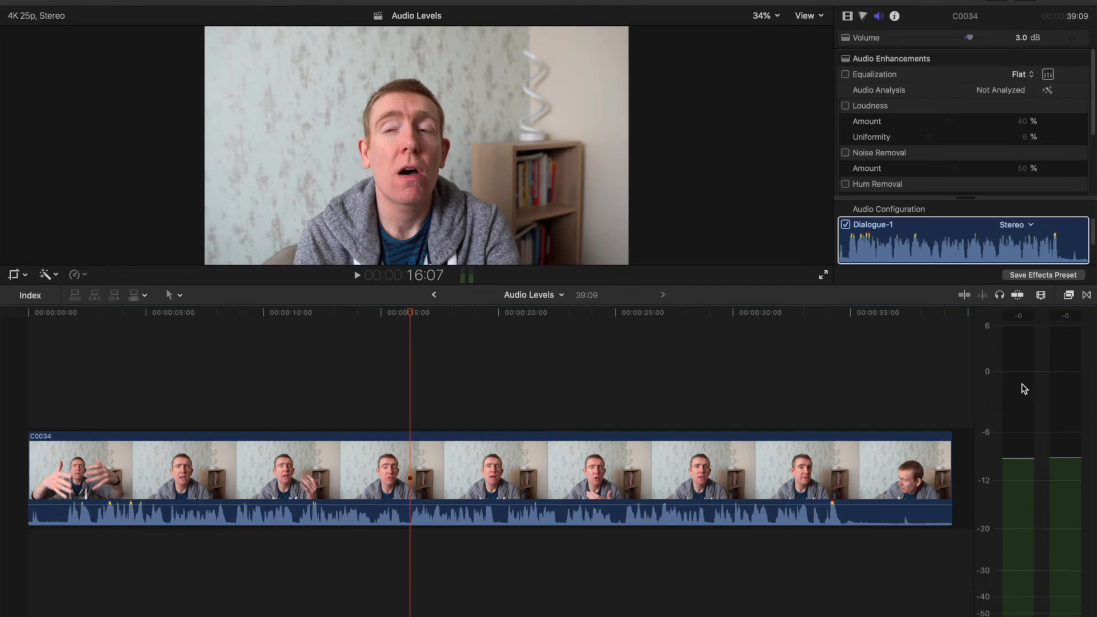
mouse_move(727, 532)
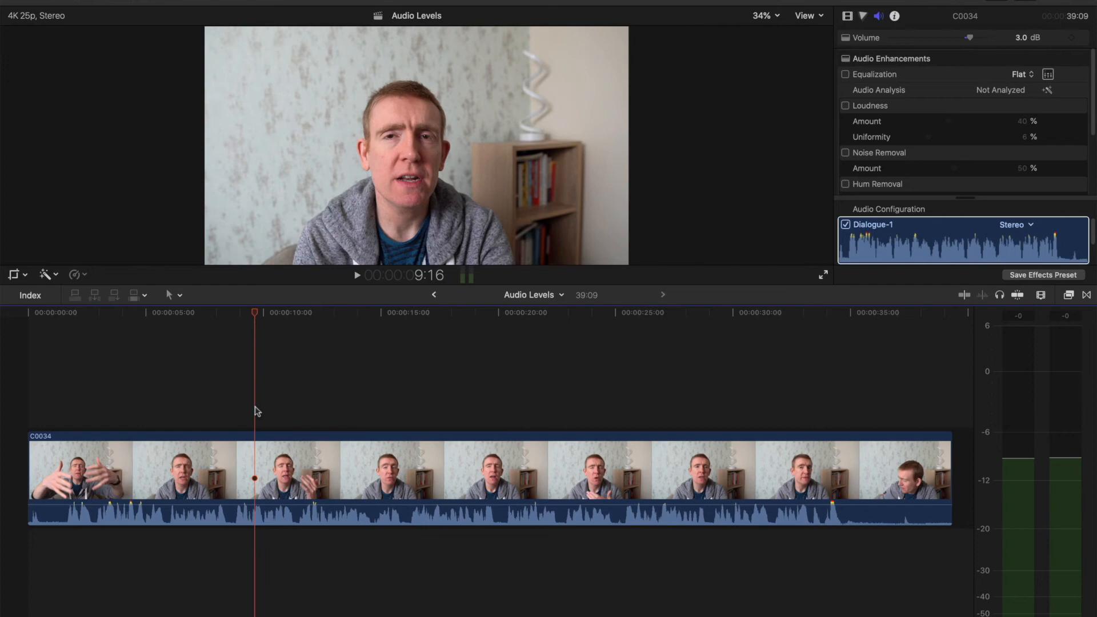
mouse_move(330, 389)
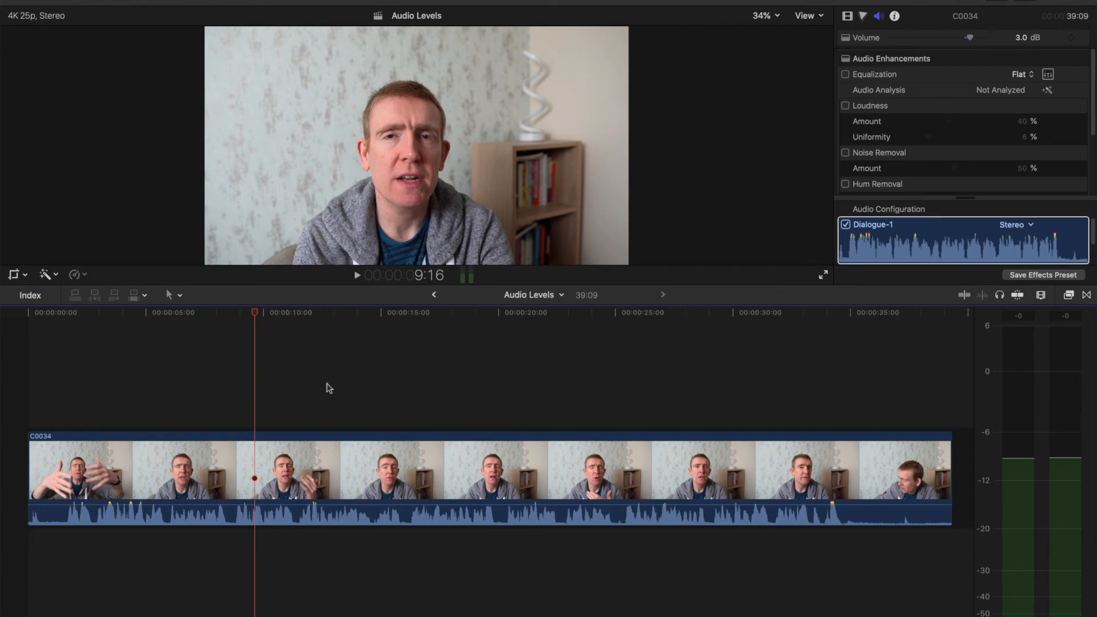
left_click(356, 274)
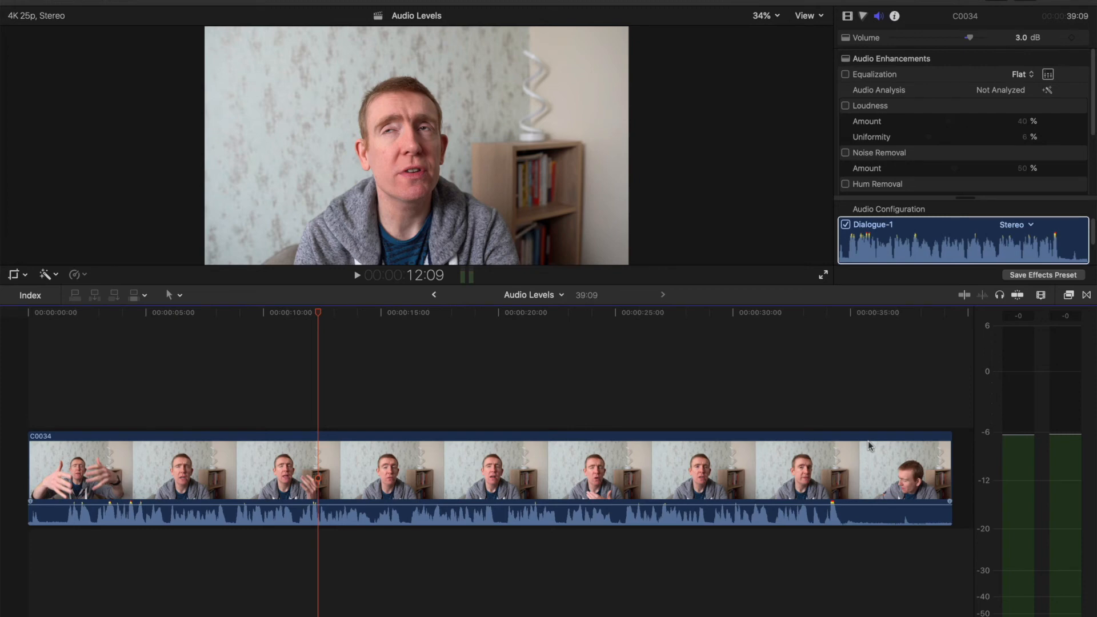
mouse_move(1048, 391)
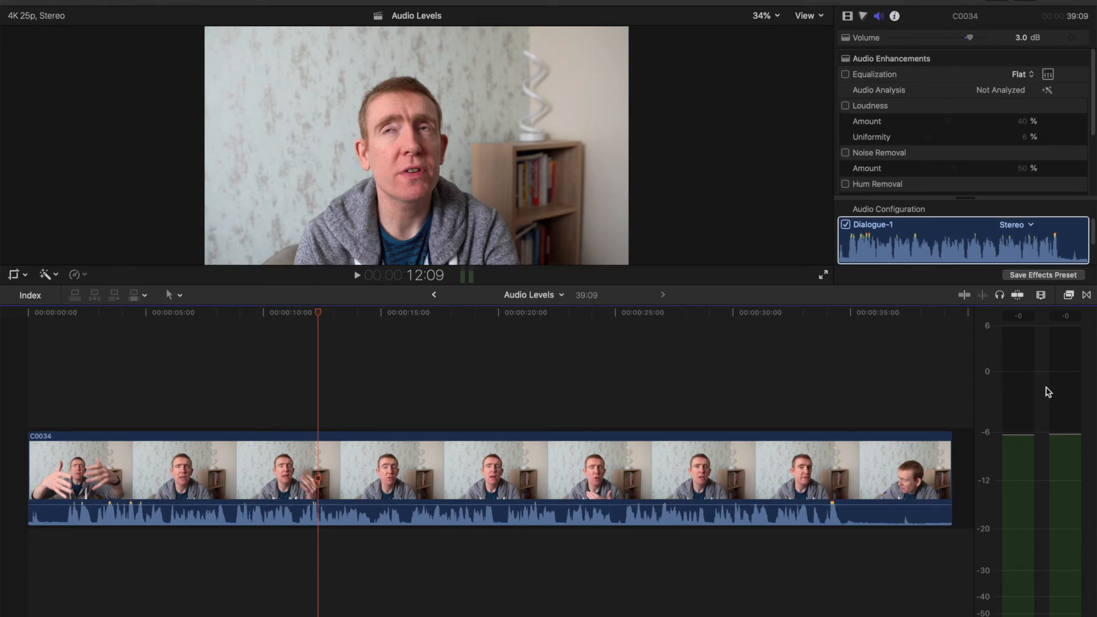
mouse_move(1032, 389)
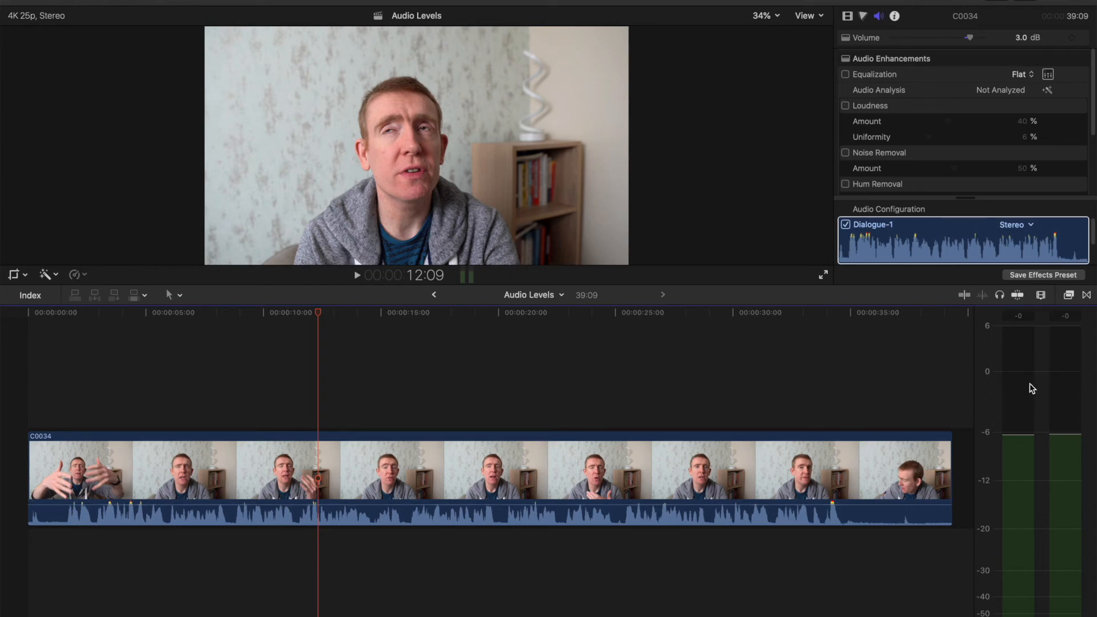
mouse_move(403, 425)
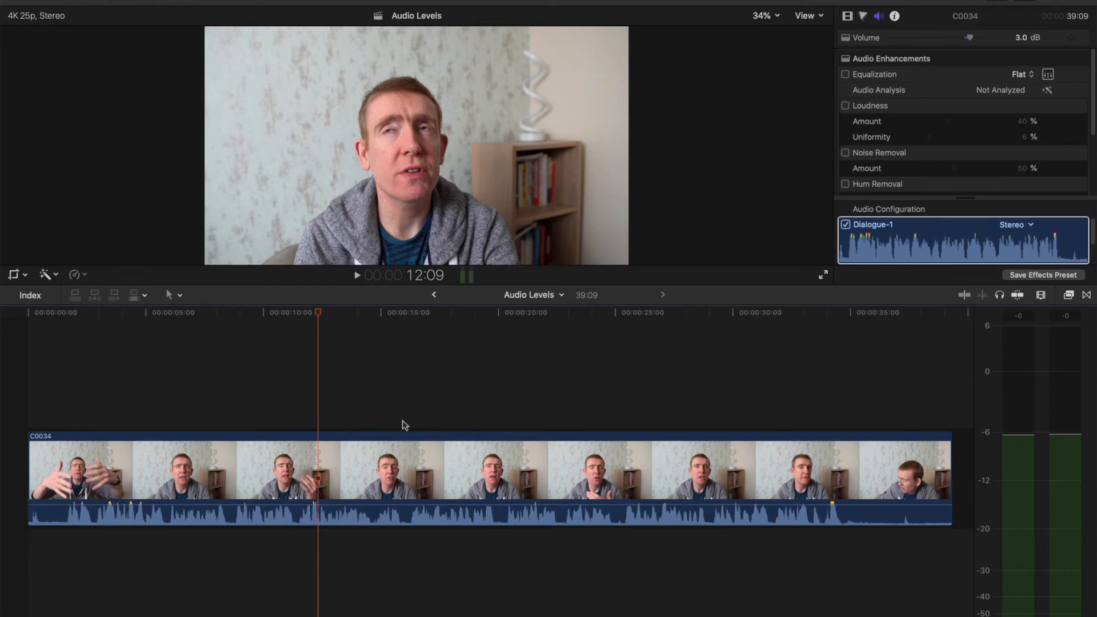
left_click(393, 312)
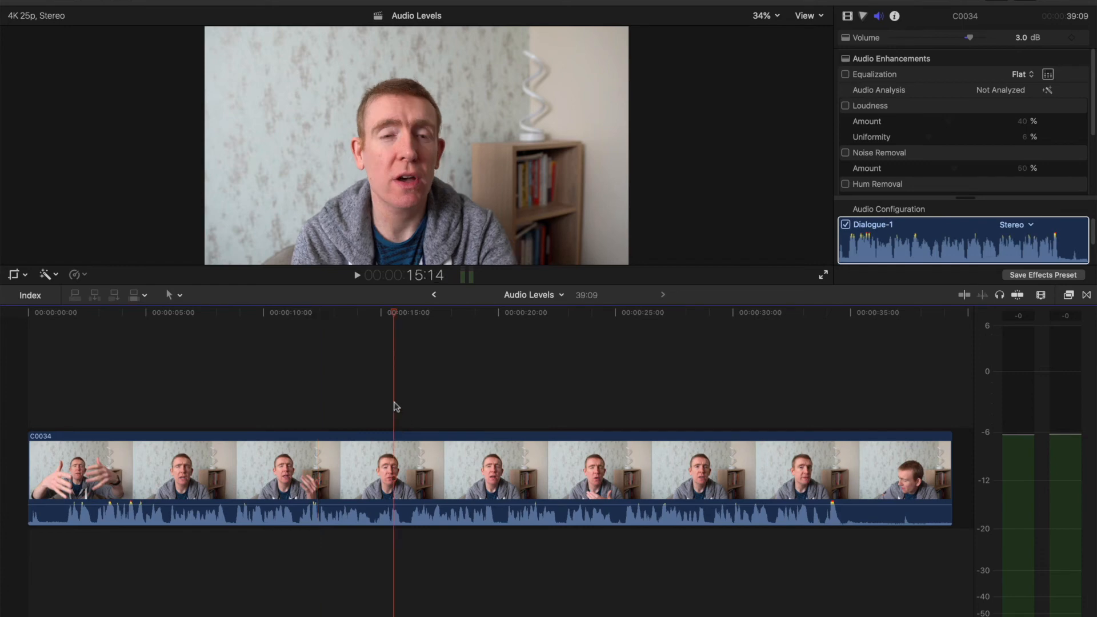
mouse_move(998, 388)
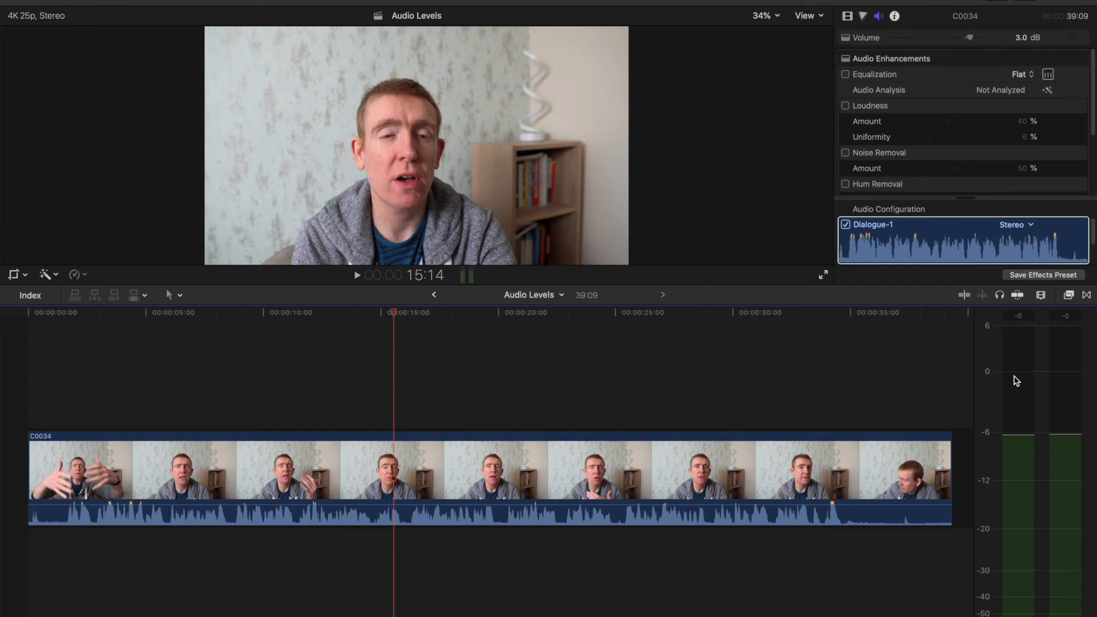
mouse_move(543, 406)
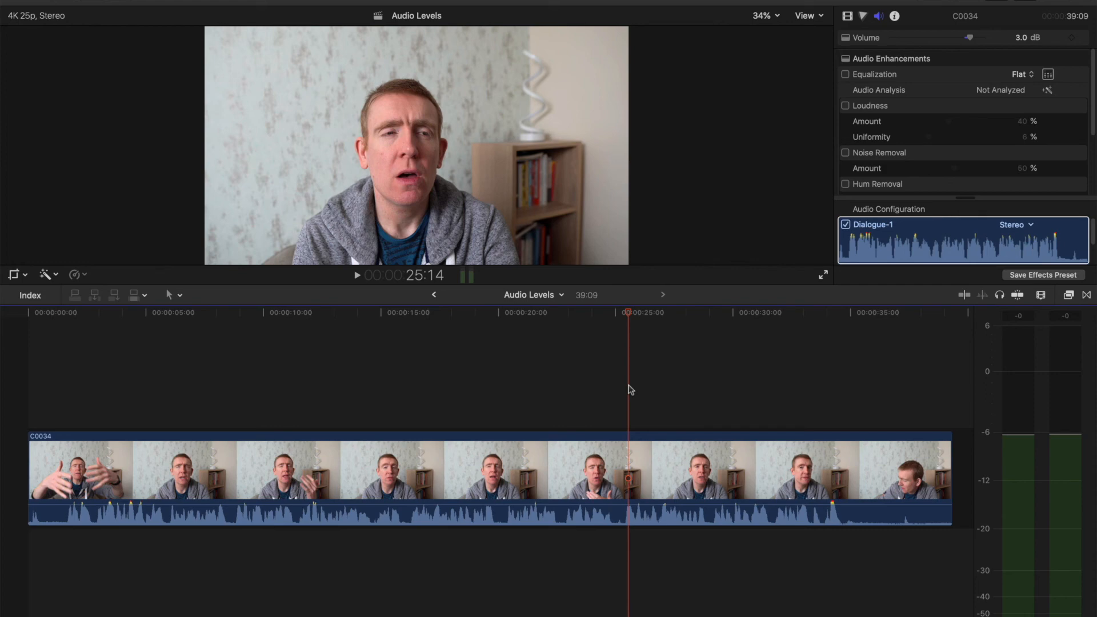
left_click(384, 378)
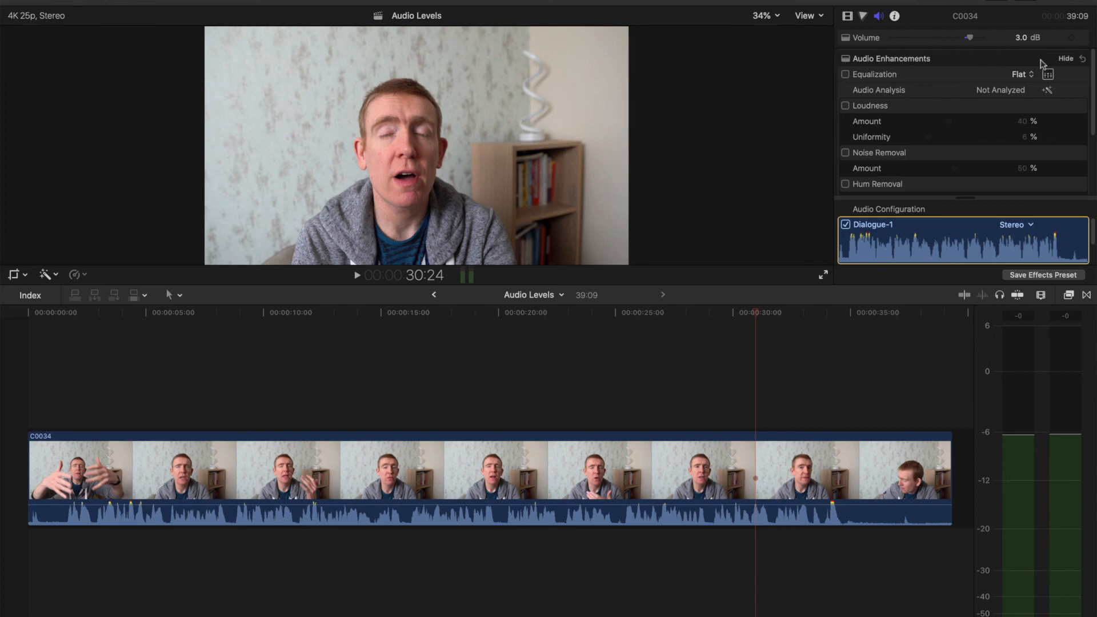
mouse_move(931, 197)
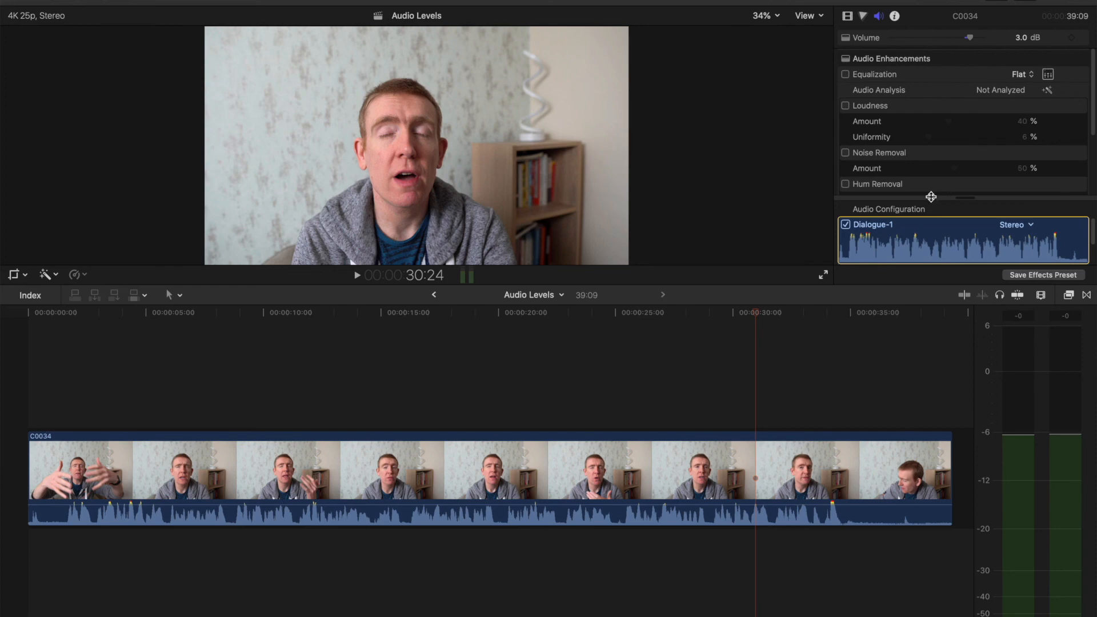